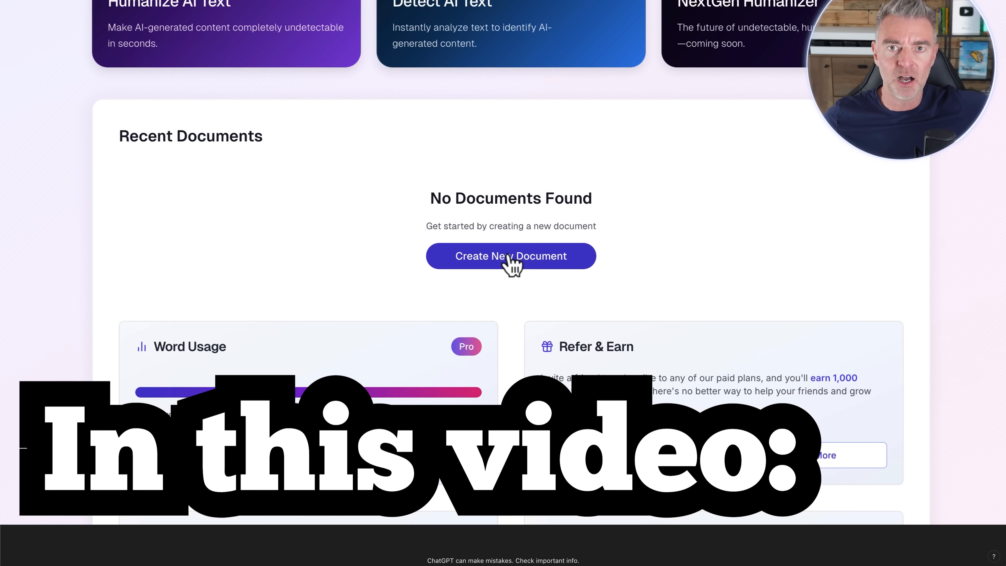
Request a 1500-word essay on AI improving efficiency in small to medium enterprises.
{"action": "left_click", "coordinate": [511, 255]}
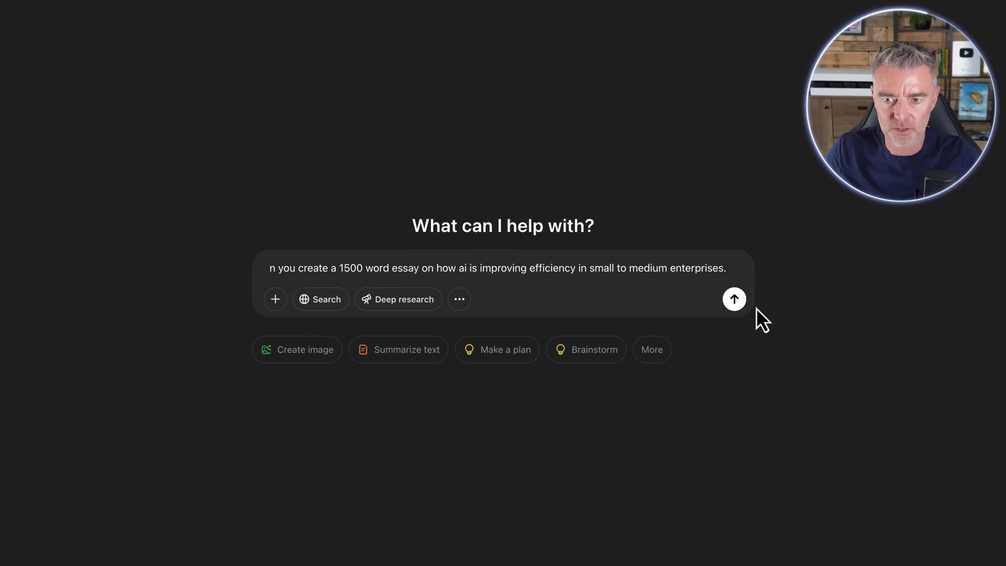
{"action": "left_click", "coordinate": [734, 299]}
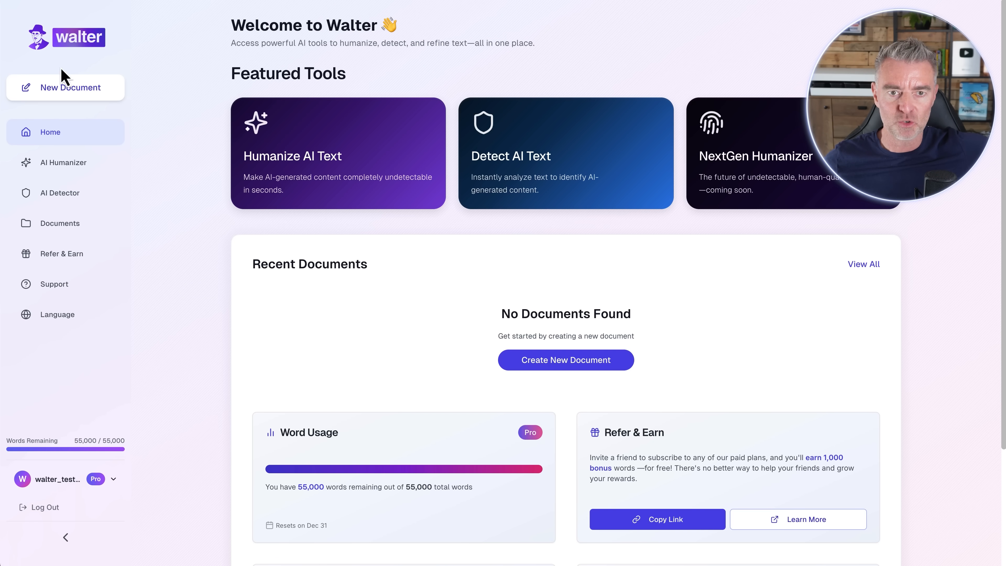
{"action": "mouse_move", "coordinate": [39, 187]}
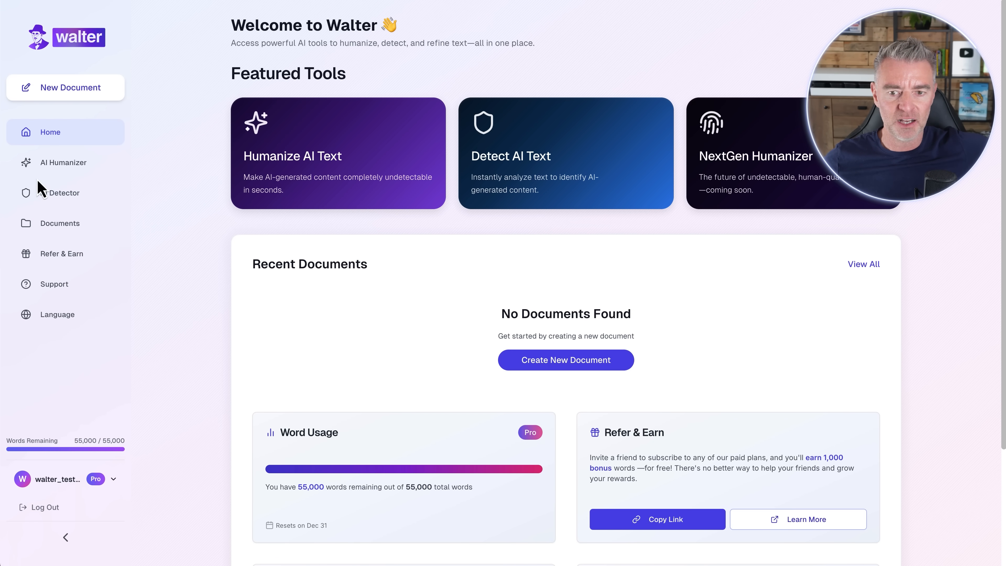
Review the humanizer's Readability options, keeping High School and General purpose.
{"action": "scroll", "scroll_direction": "down", "scroll_amount": 3}
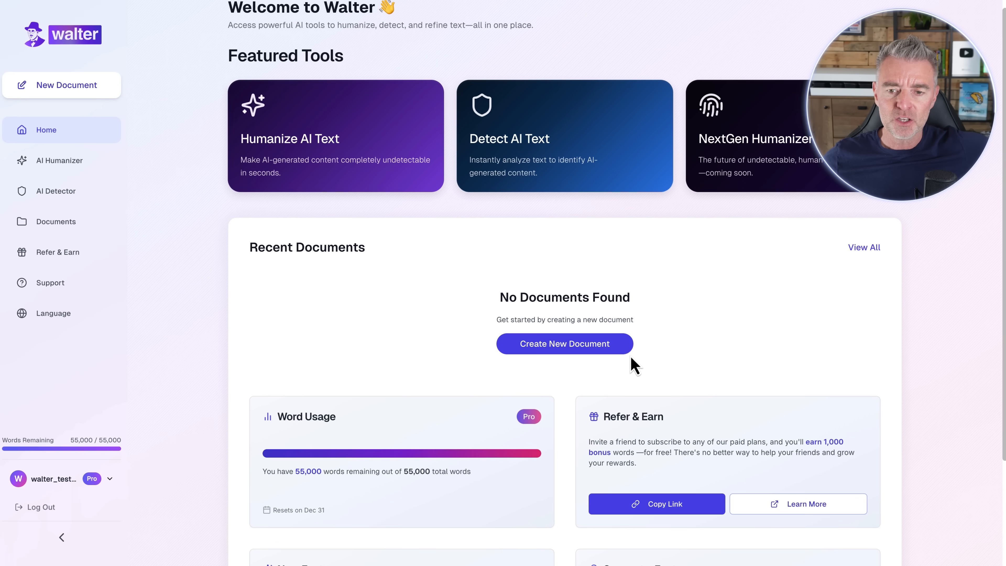
{"action": "scroll", "scroll_direction": "down", "scroll_amount": 3}
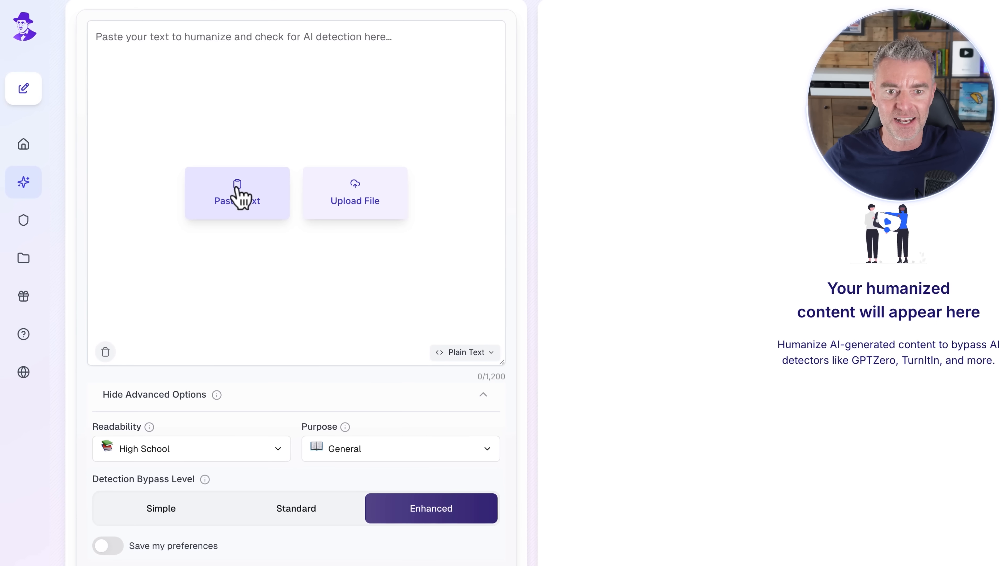
{"action": "mouse_move", "coordinate": [354, 201]}
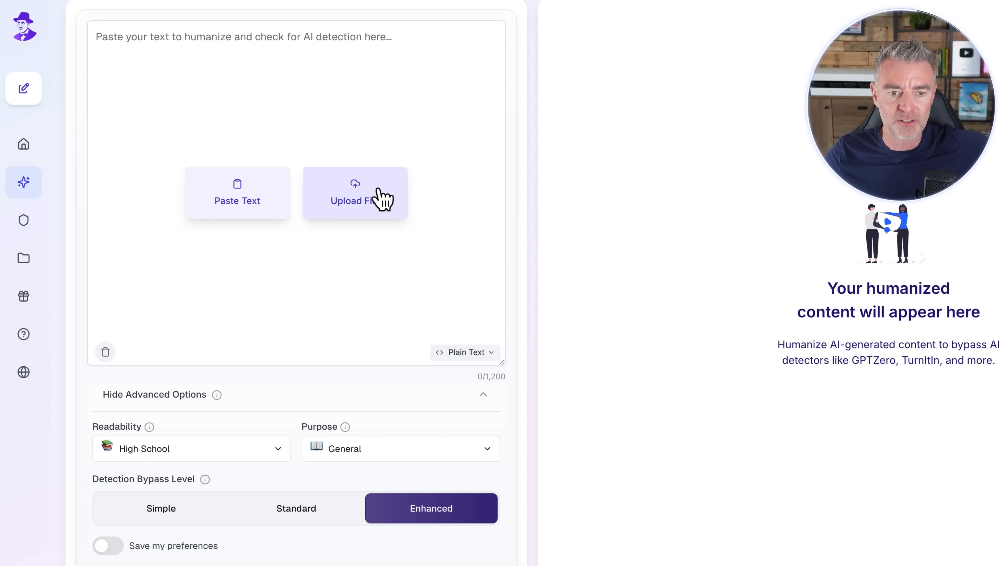
{"action": "scroll", "scroll_direction": "down", "scroll_amount": 3}
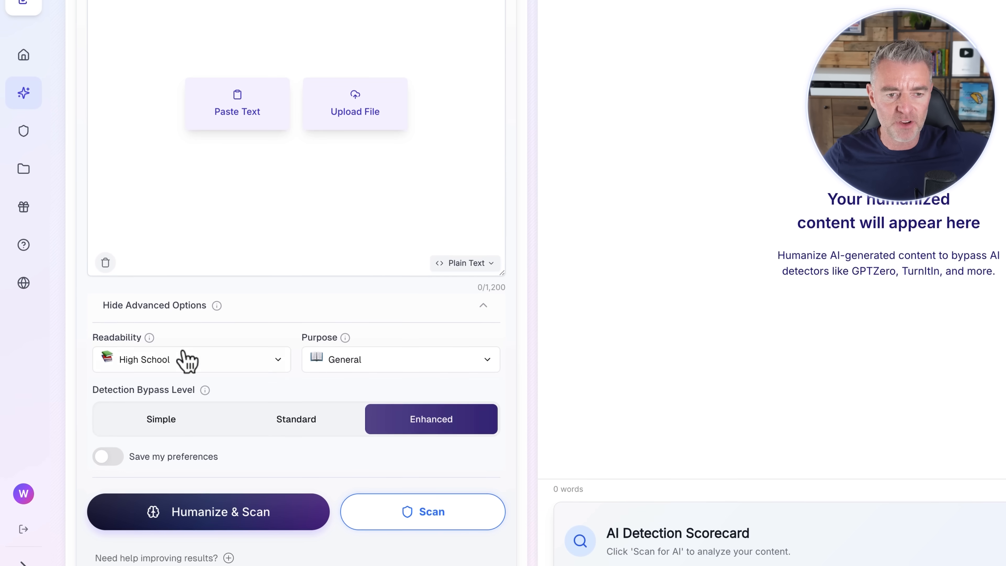
{"action": "scroll", "scroll_direction": "down", "scroll_amount": 3}
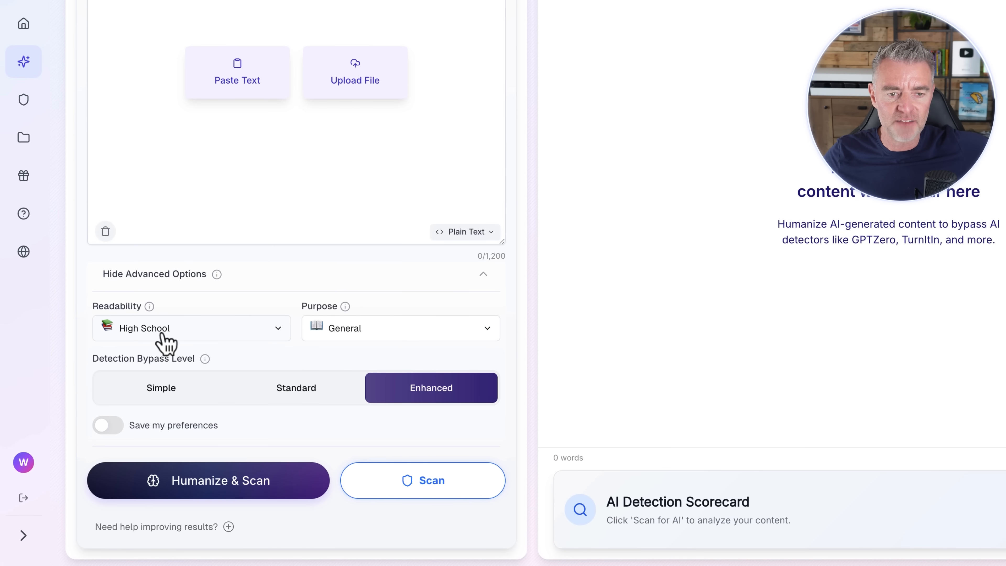
{"action": "left_click", "coordinate": [191, 328]}
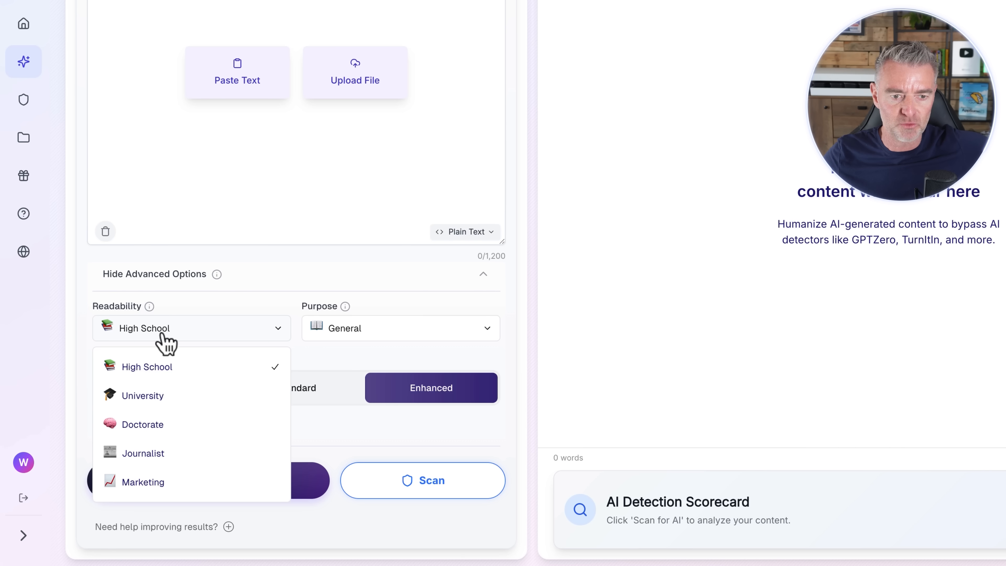
{"action": "mouse_move", "coordinate": [151, 459]}
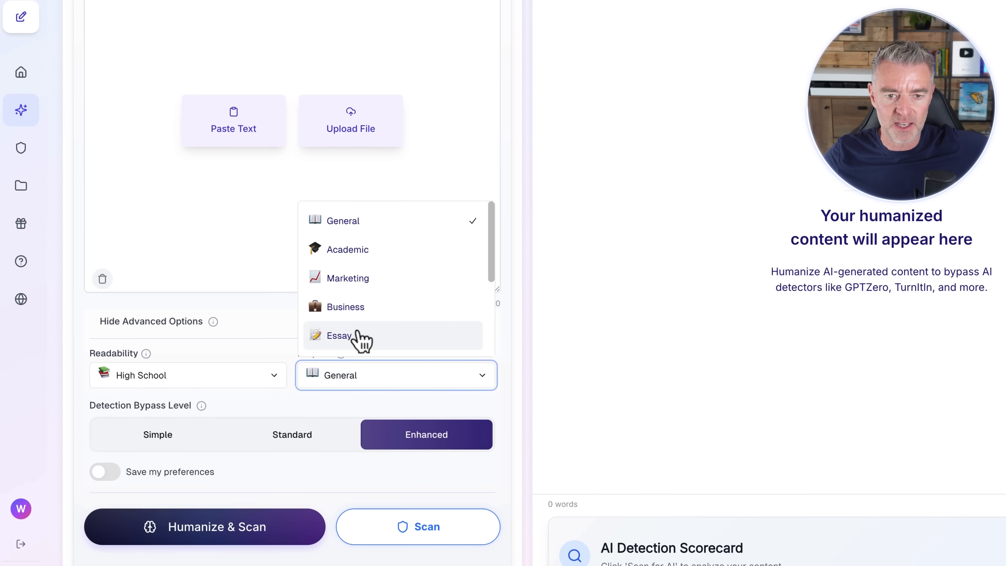
{"action": "scroll", "scroll_direction": "down", "scroll_amount": 3}
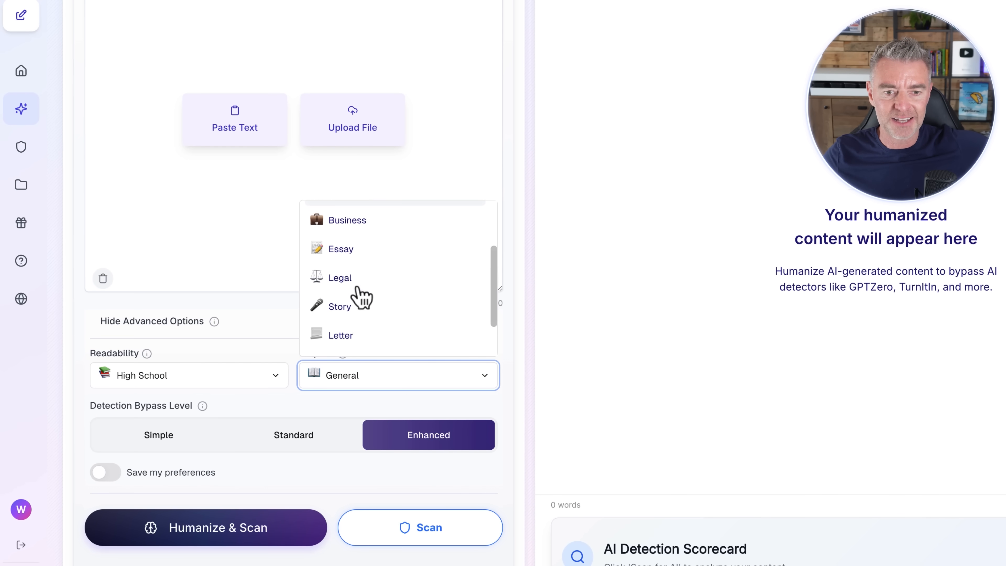
{"action": "scroll", "scroll_direction": "up", "scroll_amount": 3}
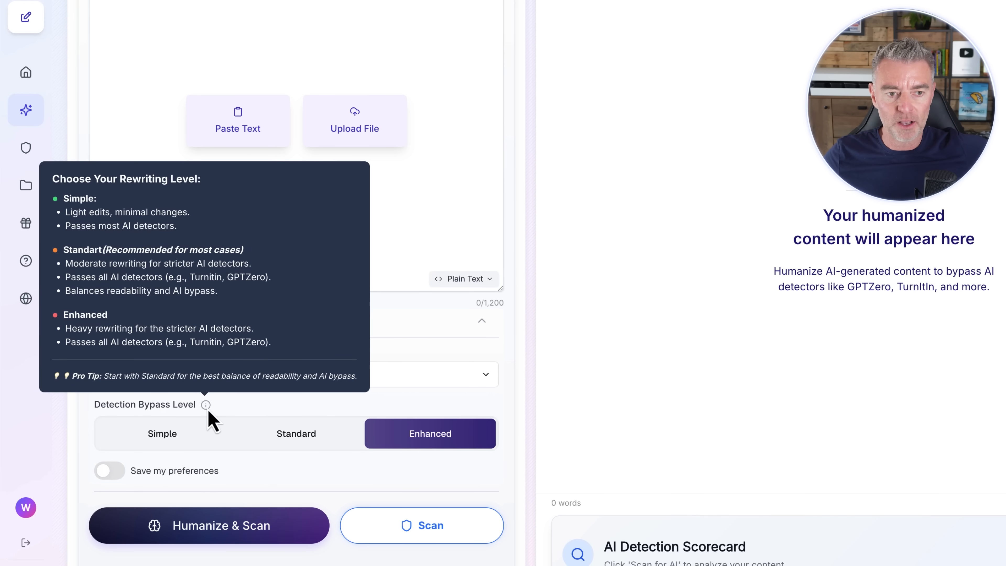
Set the Detection Bypass Level to Standard.
{"action": "left_click", "coordinate": [296, 433]}
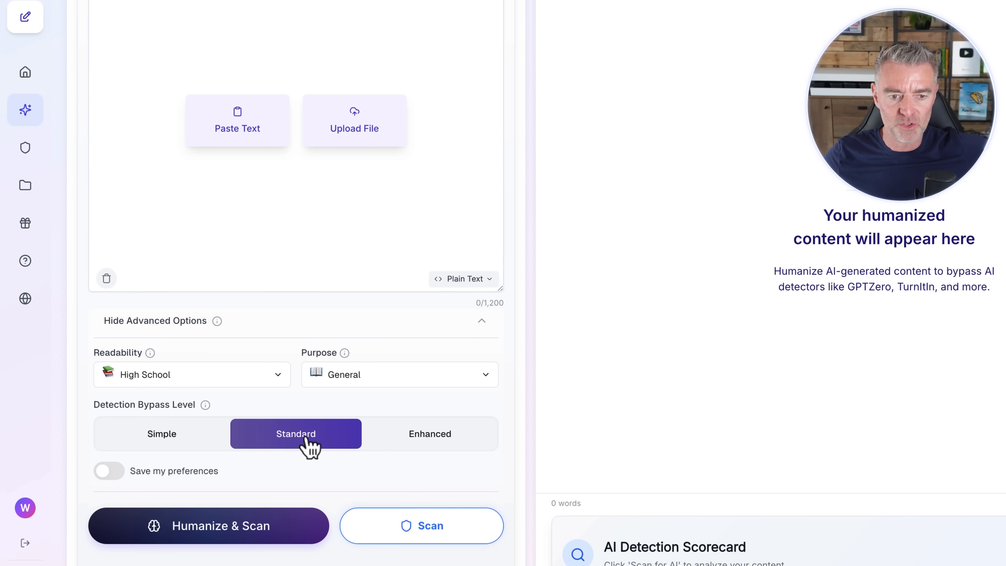
{"action": "mouse_move", "coordinate": [214, 417]}
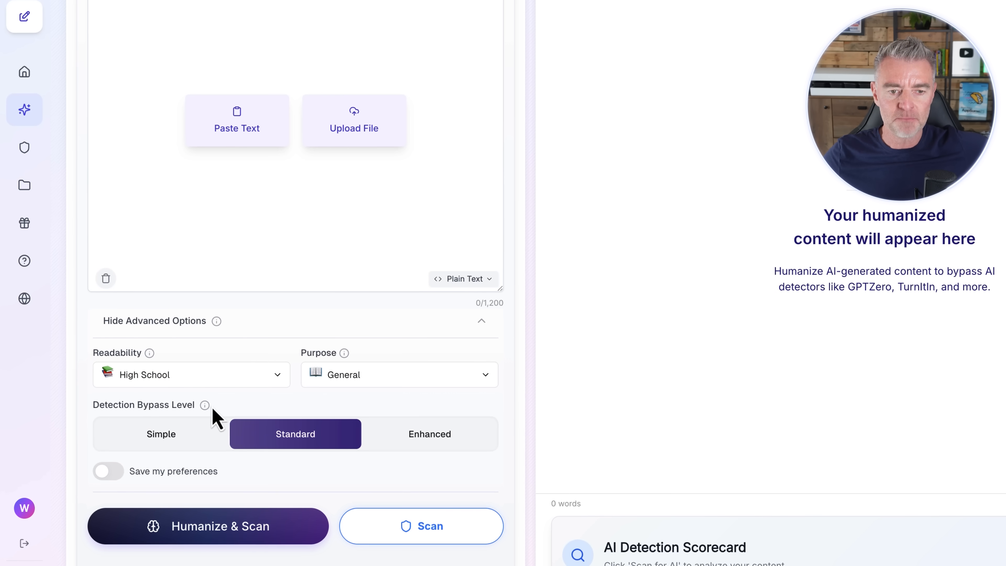
{"action": "mouse_move", "coordinate": [429, 434]}
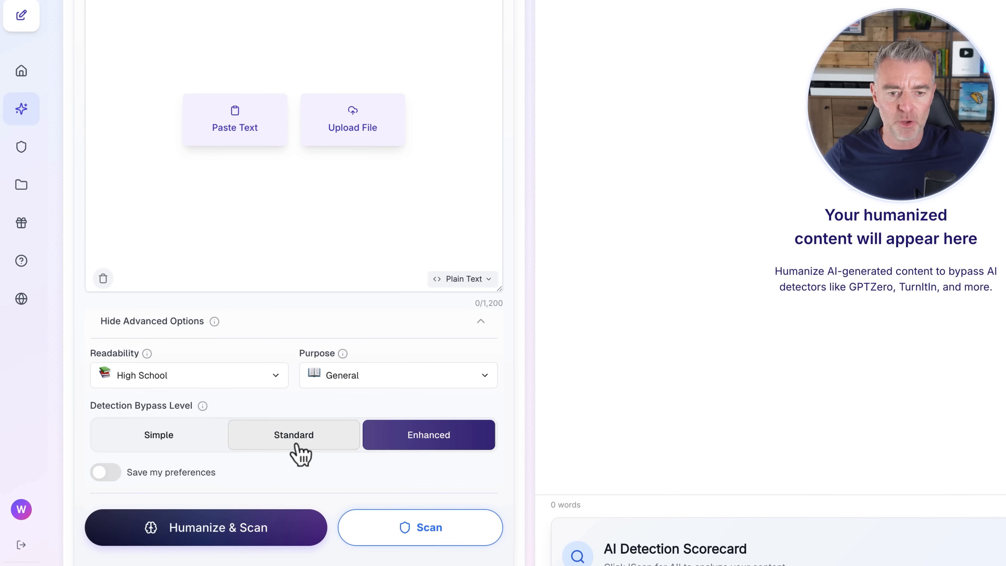
{"action": "left_click", "coordinate": [294, 435]}
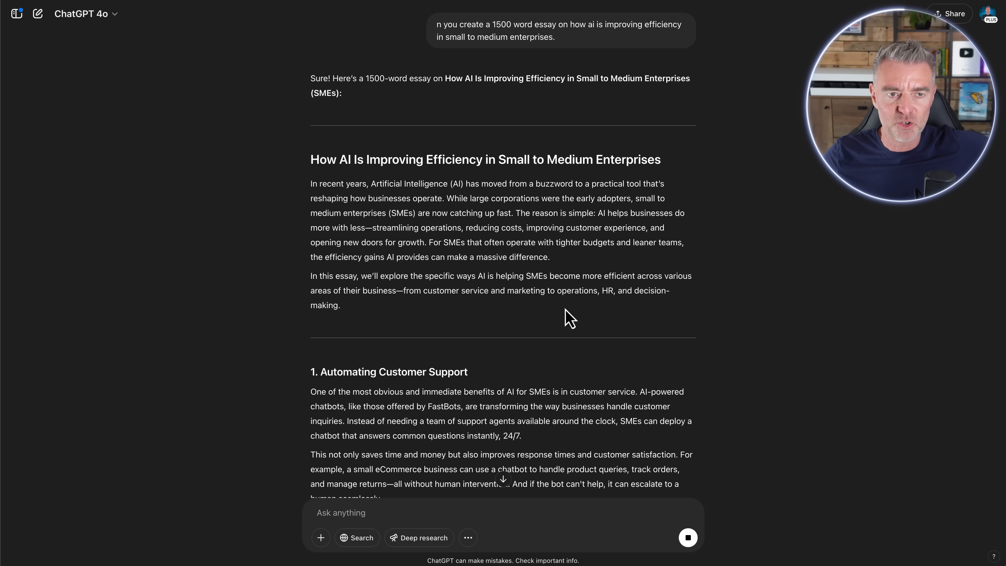
Select the full generated SME efficiency essay and copy it.
{"action": "scroll", "scroll_direction": "down", "scroll_amount": 3}
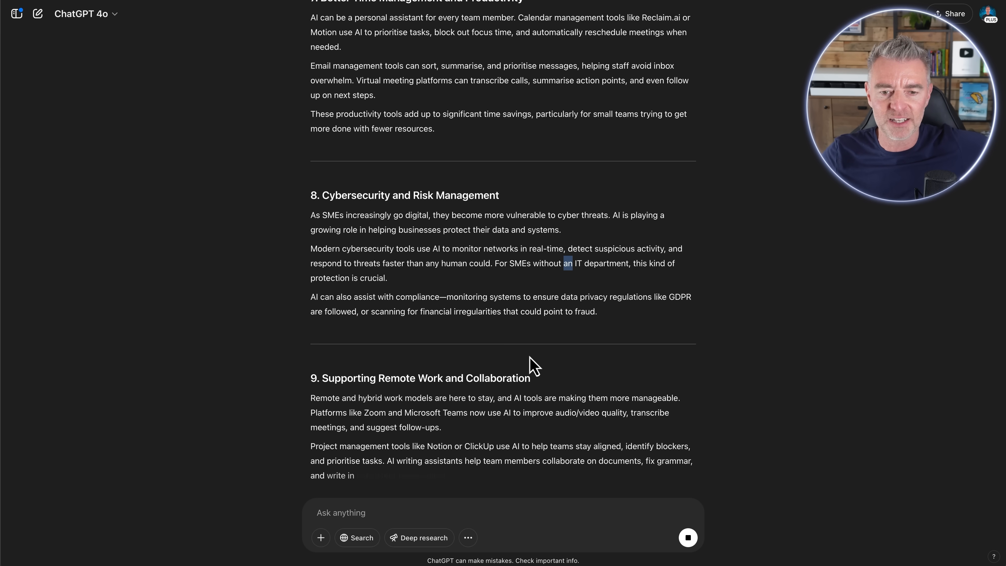
{"action": "scroll", "scroll_direction": "down", "scroll_amount": 3}
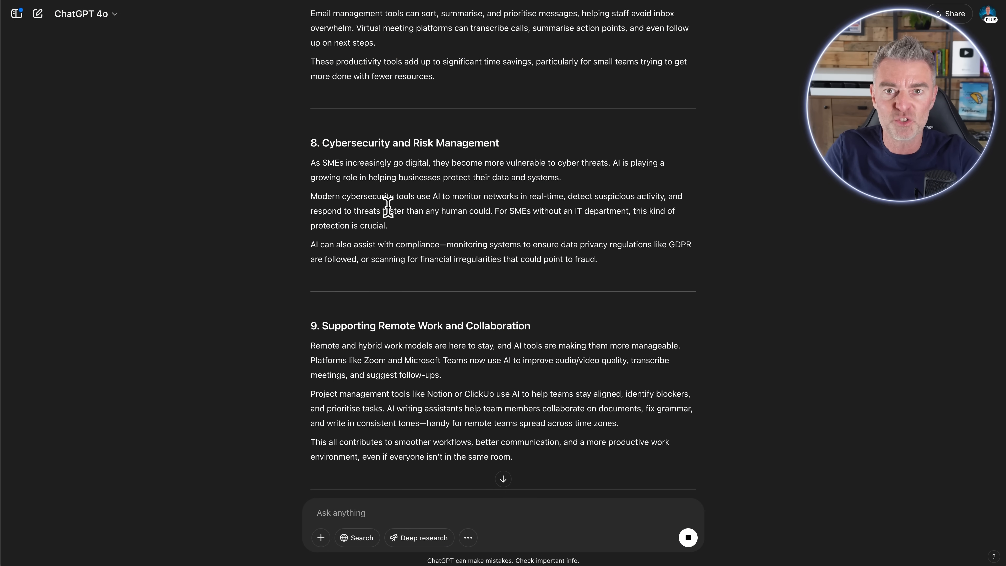
{"action": "mouse_move", "coordinate": [468, 162]}
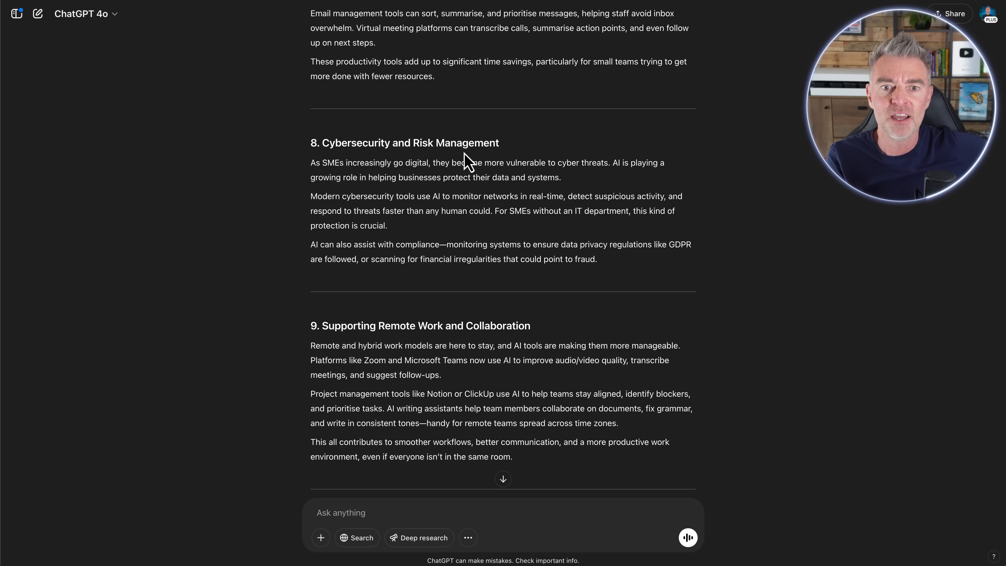
{"action": "mouse_move", "coordinate": [438, 138]}
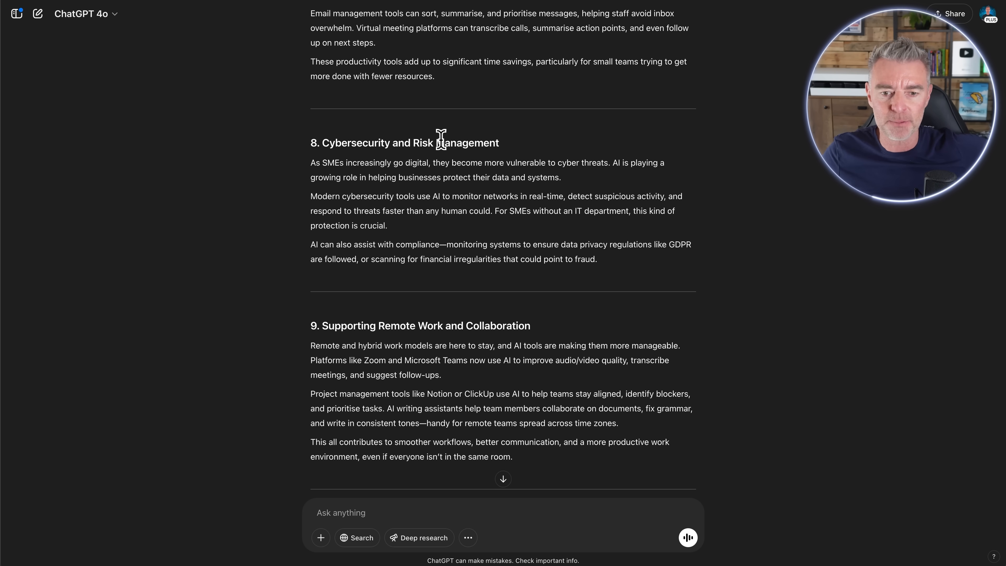
{"action": "scroll", "scroll_direction": "down", "scroll_amount": 3}
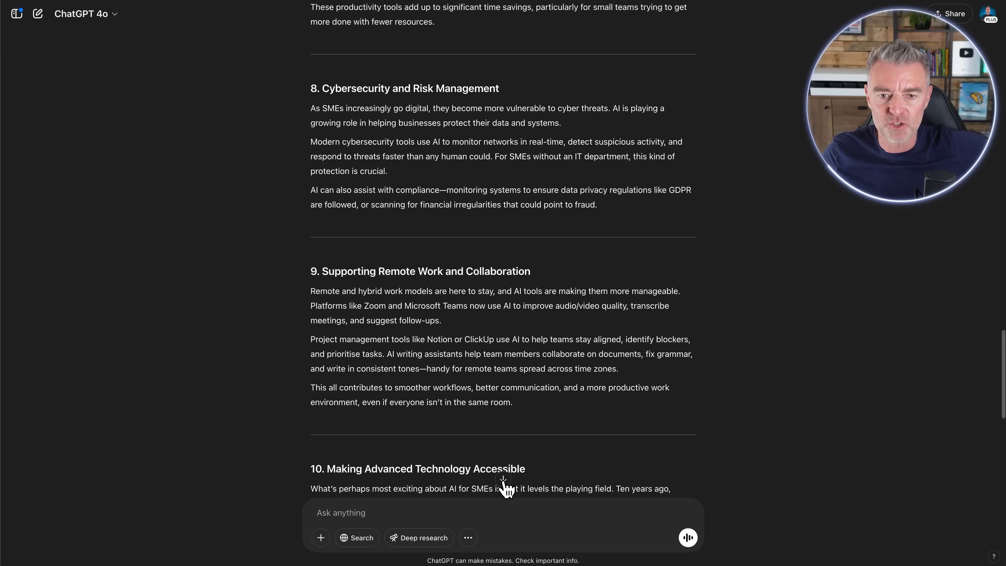
{"action": "scroll", "scroll_direction": "up", "scroll_amount": 3}
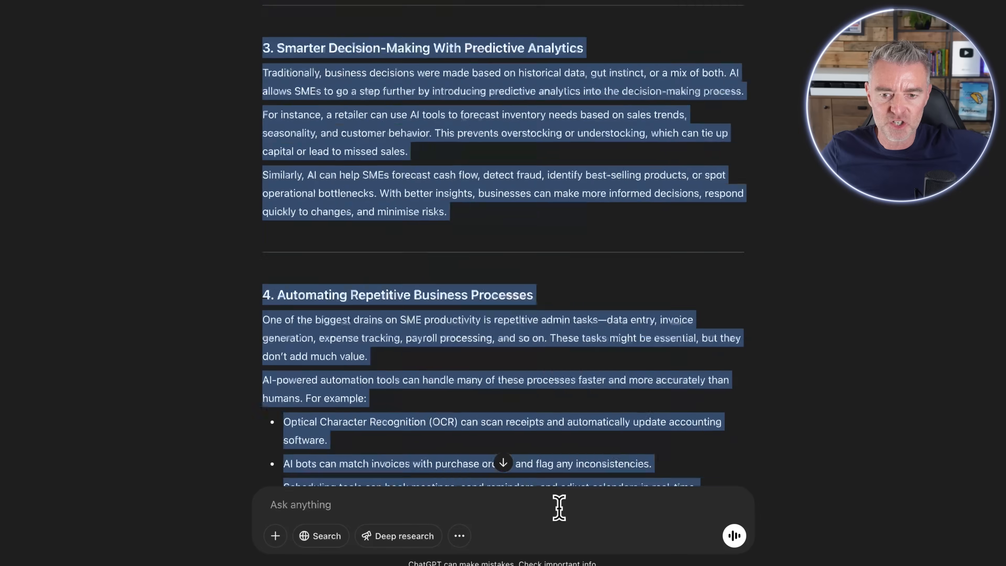
{"action": "scroll", "scroll_direction": "down", "scroll_amount": 3}
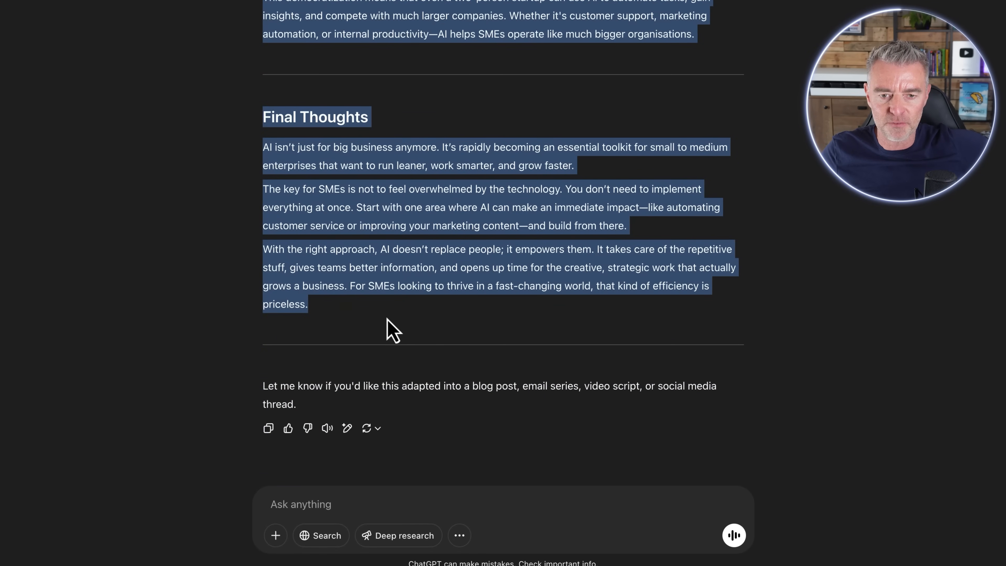
{"action": "right_click", "coordinate": [385, 320]}
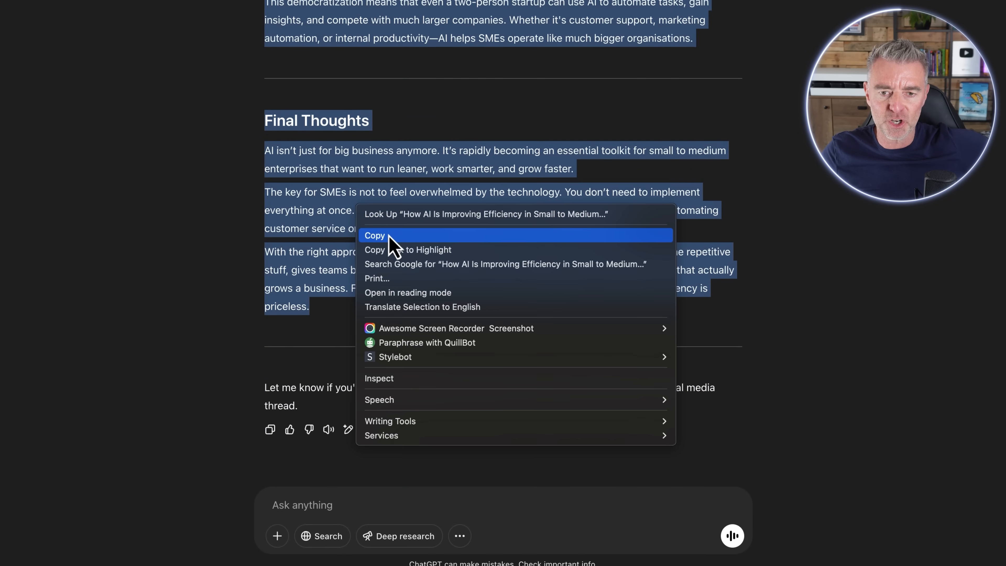
{"action": "left_click", "coordinate": [374, 235]}
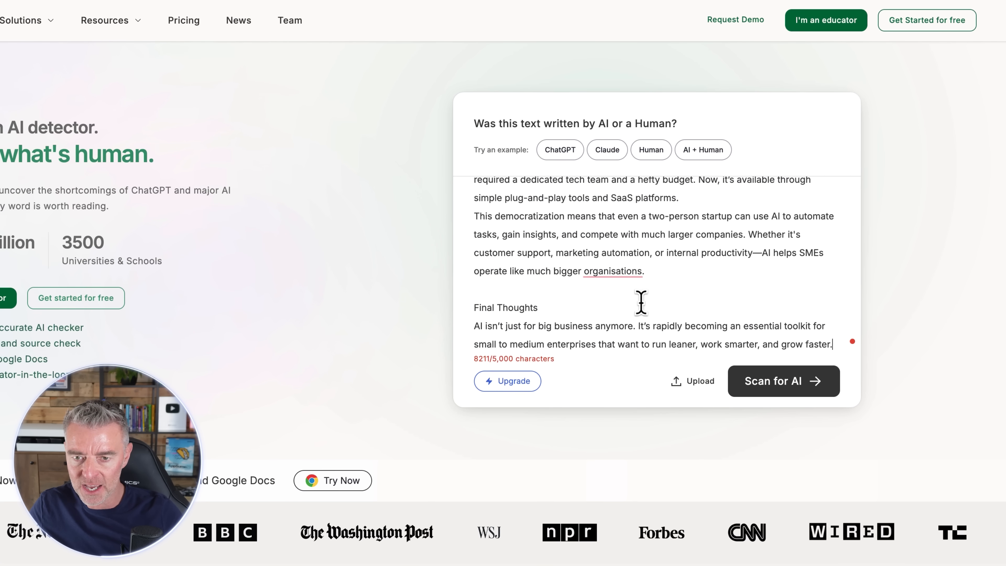
Review GPTZero's basic scan result leaning mostly AI-generated for the essay.
{"action": "scroll", "scroll_direction": "down", "scroll_amount": 3}
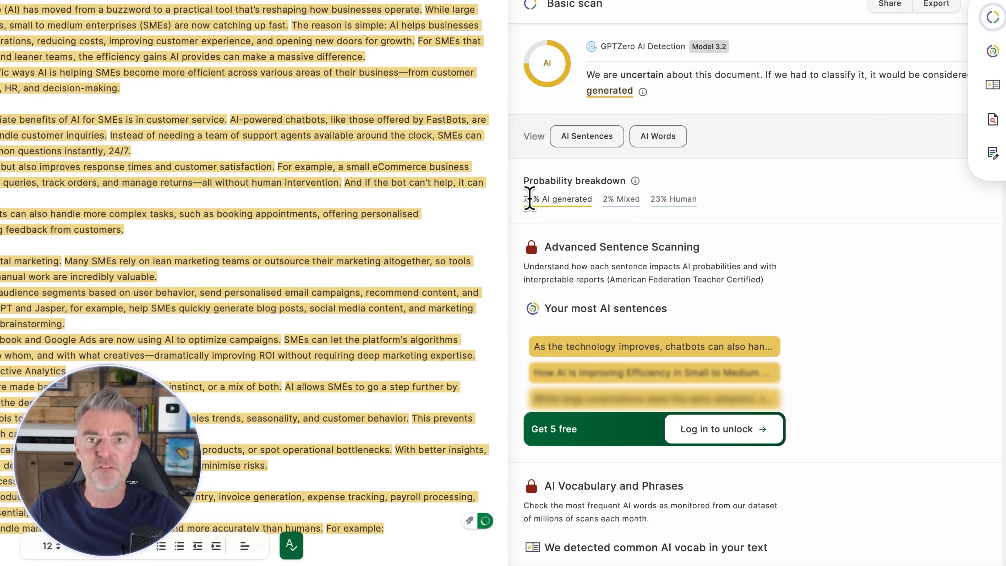
{"action": "scroll", "scroll_direction": "up", "scroll_amount": 3}
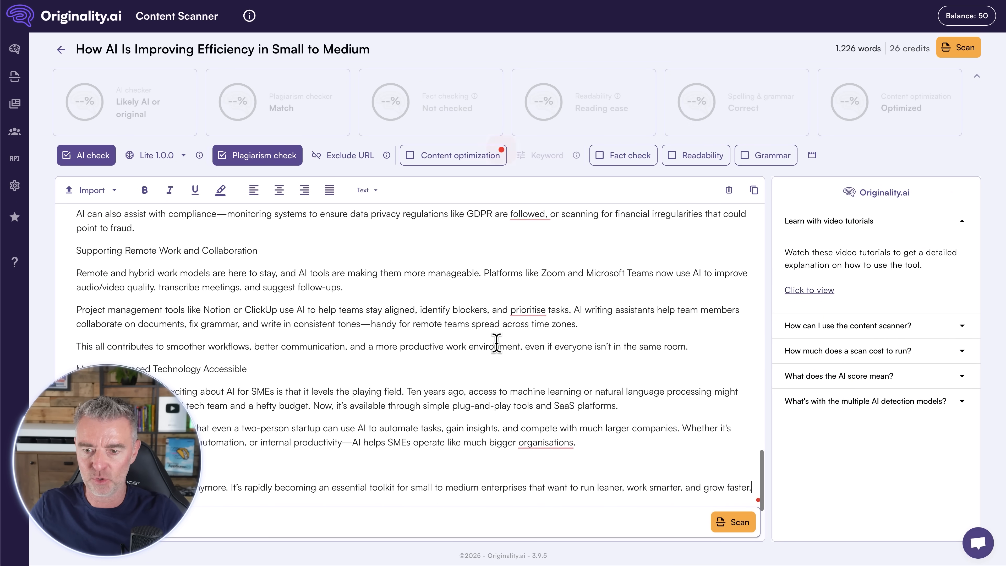
{"action": "mouse_move", "coordinate": [255, 154]}
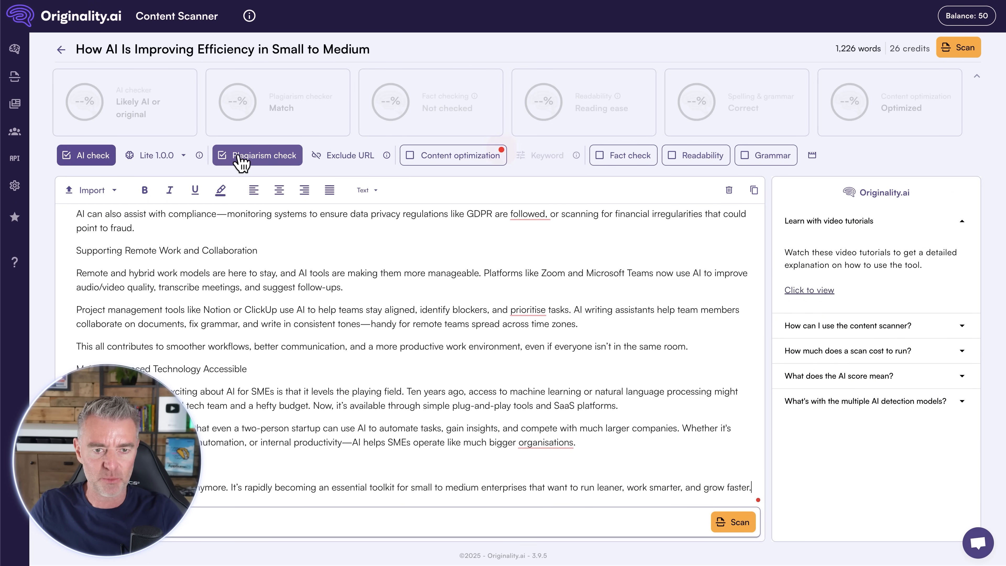
Scan the essay with AI check only, getting Likely AI at 100% confidence.
{"action": "left_click", "coordinate": [732, 522]}
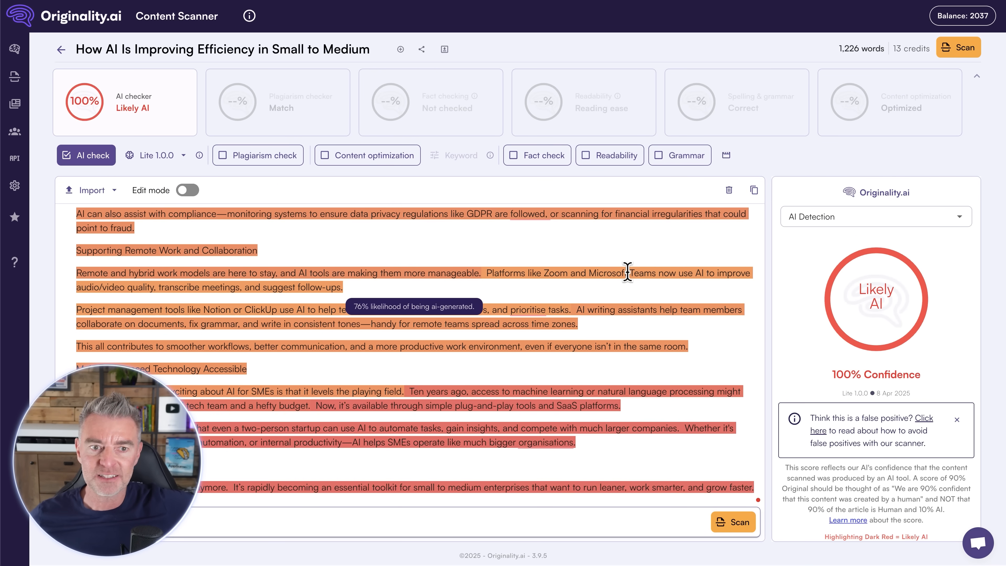
{"action": "mouse_move", "coordinate": [414, 276]}
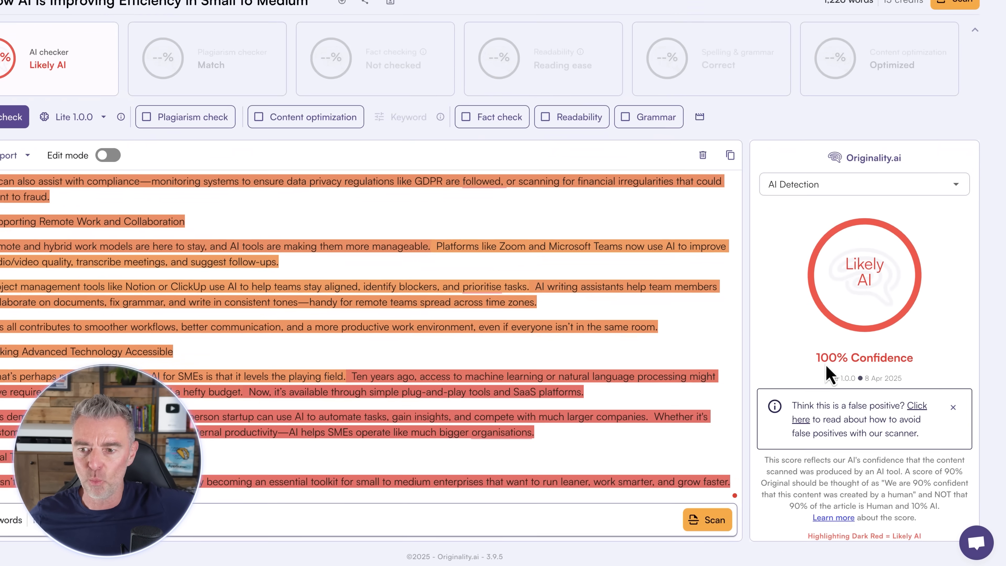
{"action": "scroll", "scroll_direction": "down", "scroll_amount": 3}
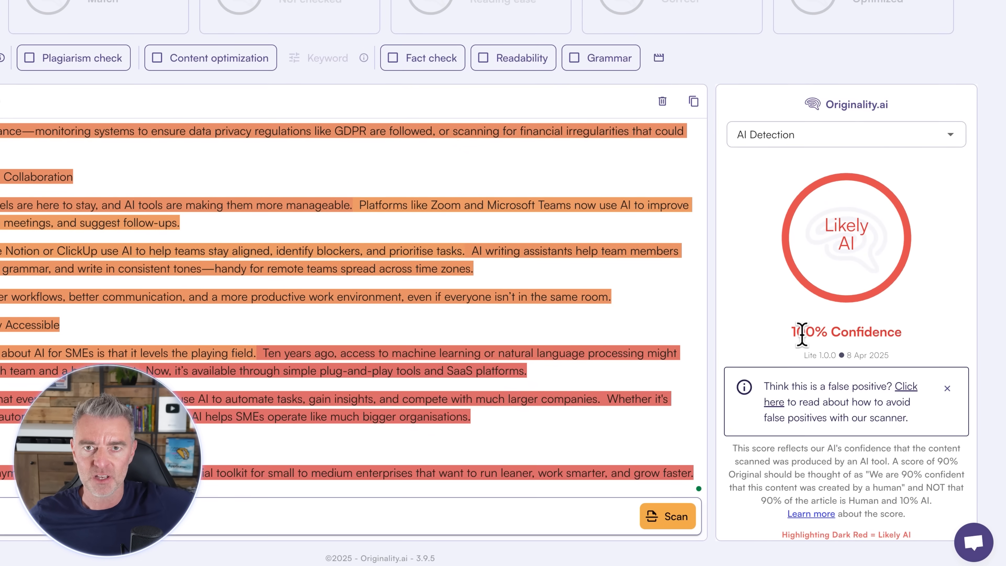
{"action": "scroll", "scroll_direction": "up", "scroll_amount": 3}
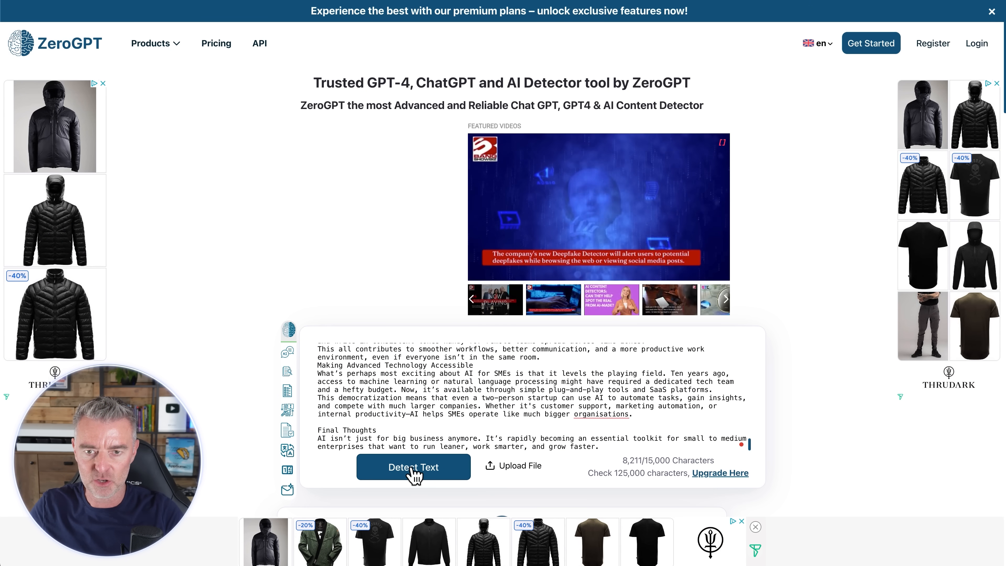
Run ZeroGPT detection on the essay, rated AI/GPT generated at 98.83%.
{"action": "left_click", "coordinate": [413, 466]}
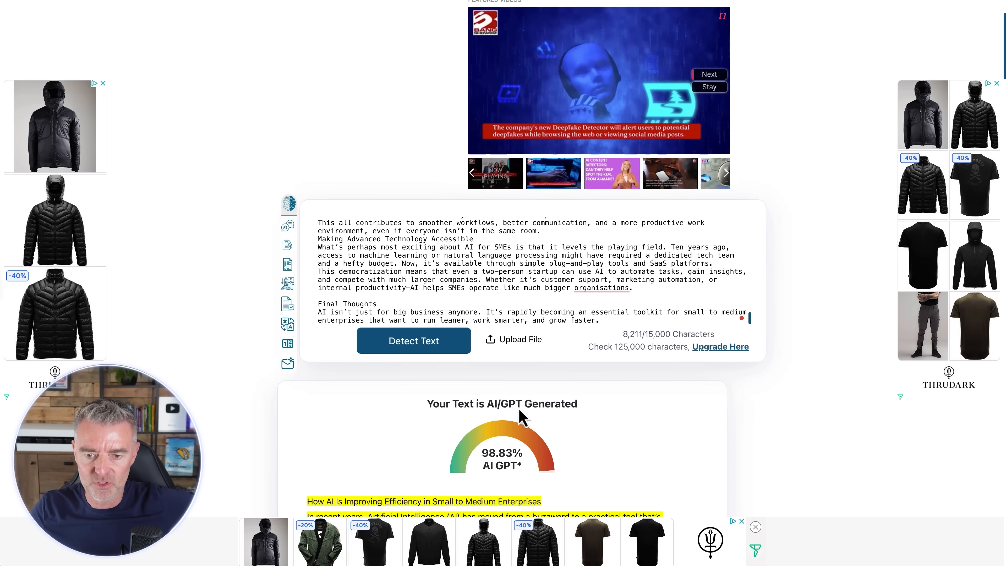
{"action": "scroll", "scroll_direction": "down", "scroll_amount": 3}
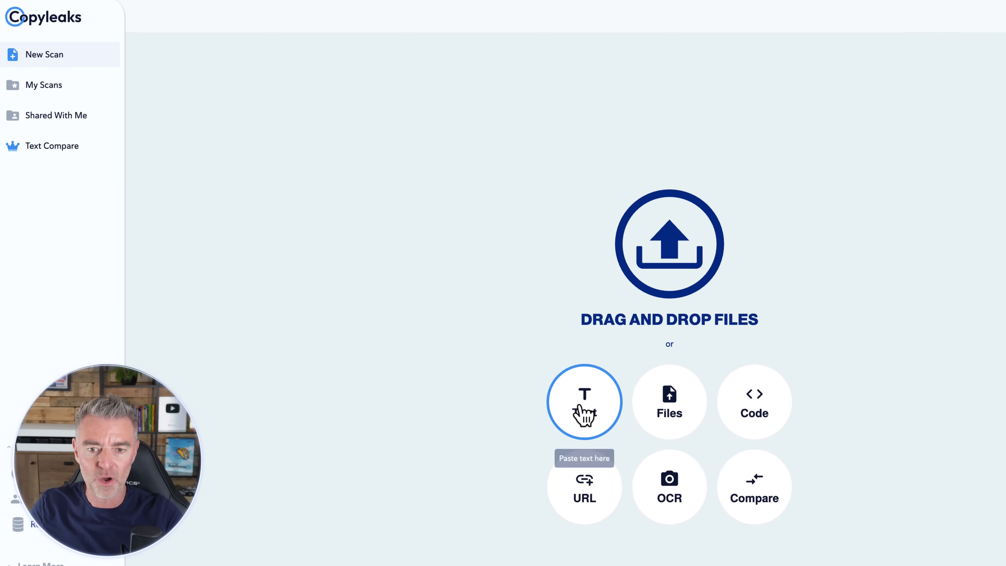
Supply the essay to Copyleaks' new scan as pasted text.
{"action": "left_click", "coordinate": [583, 402]}
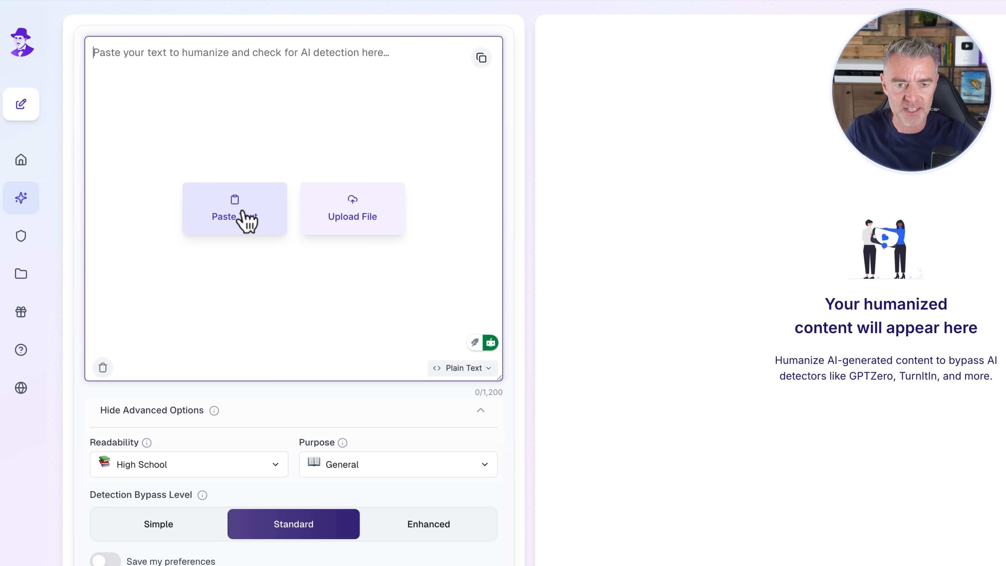
Humanize the pasted essay with Essay purpose and Standard bypass level.
{"action": "left_click", "coordinate": [234, 216]}
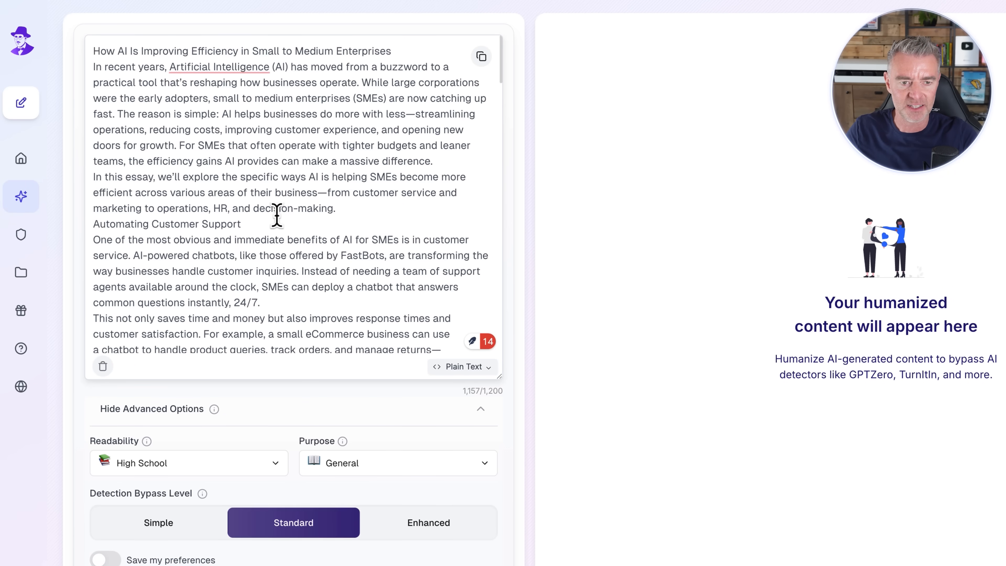
{"action": "scroll", "scroll_direction": "down", "scroll_amount": 3}
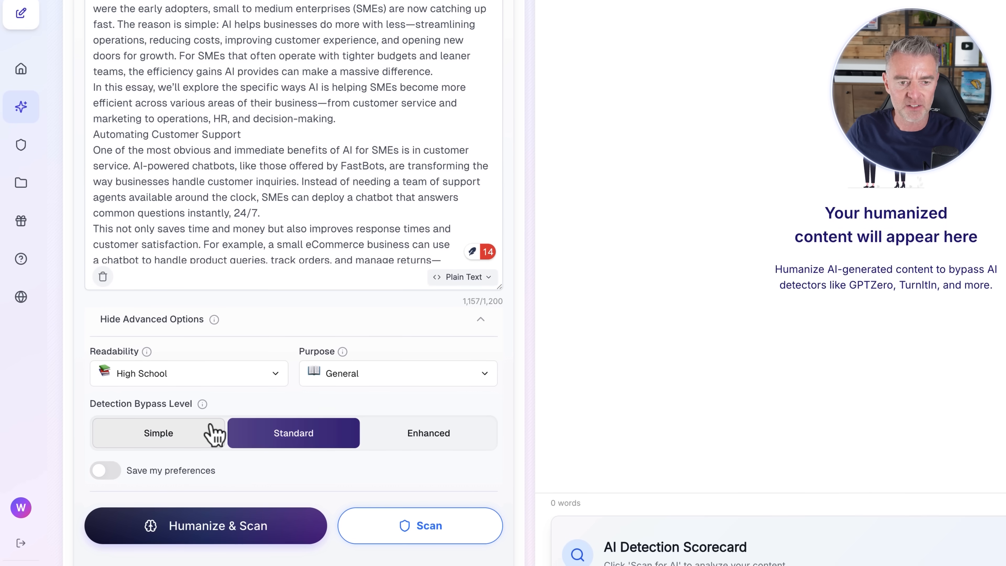
{"action": "mouse_move", "coordinate": [146, 351]}
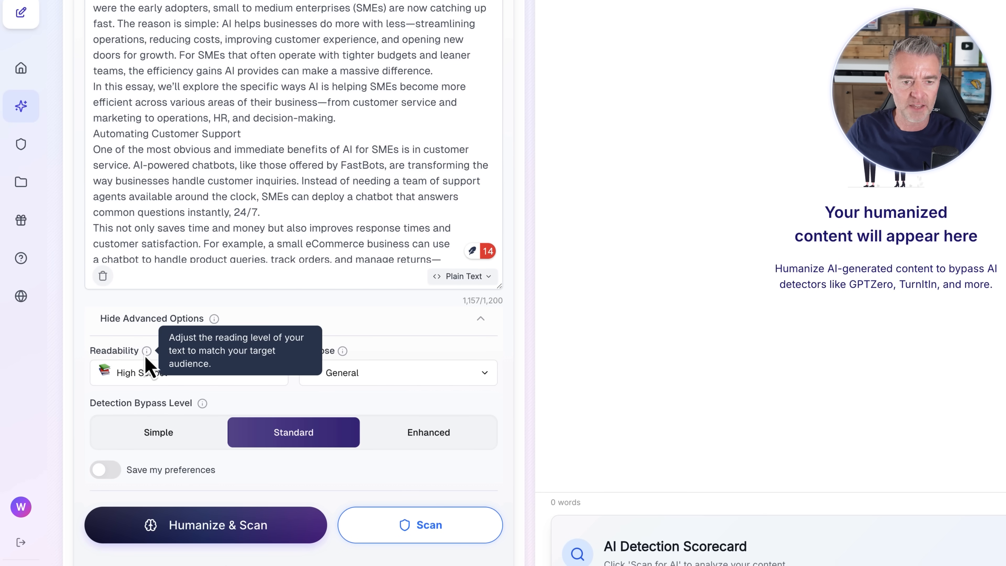
{"action": "left_click", "coordinate": [397, 372]}
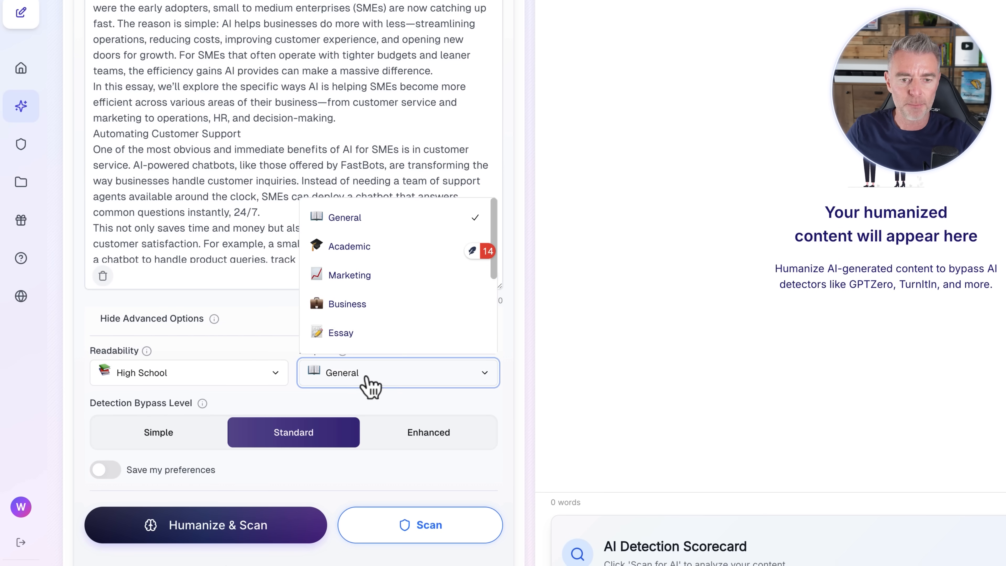
{"action": "left_click", "coordinate": [340, 332]}
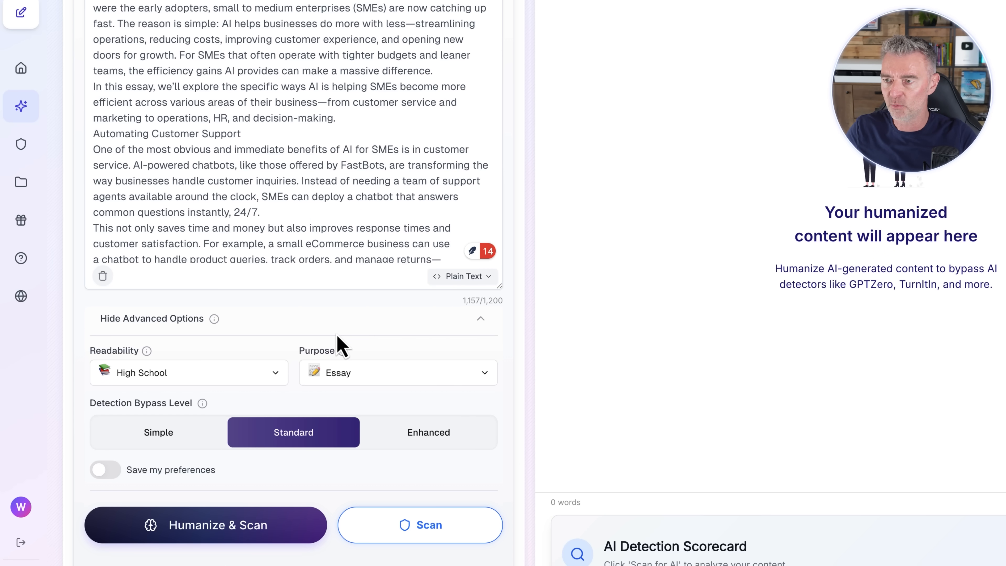
{"action": "mouse_move", "coordinate": [433, 369]}
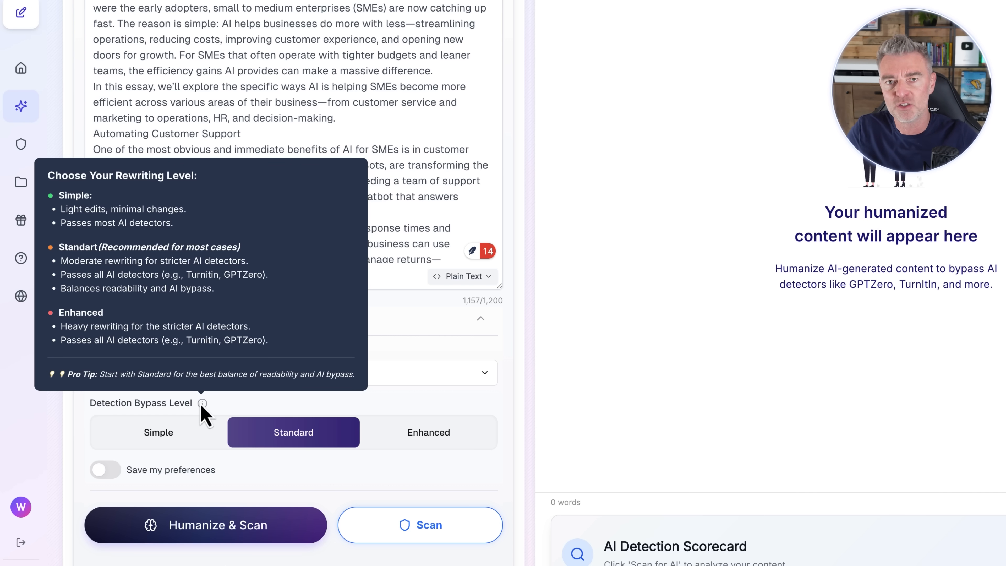
{"action": "mouse_move", "coordinate": [251, 535]}
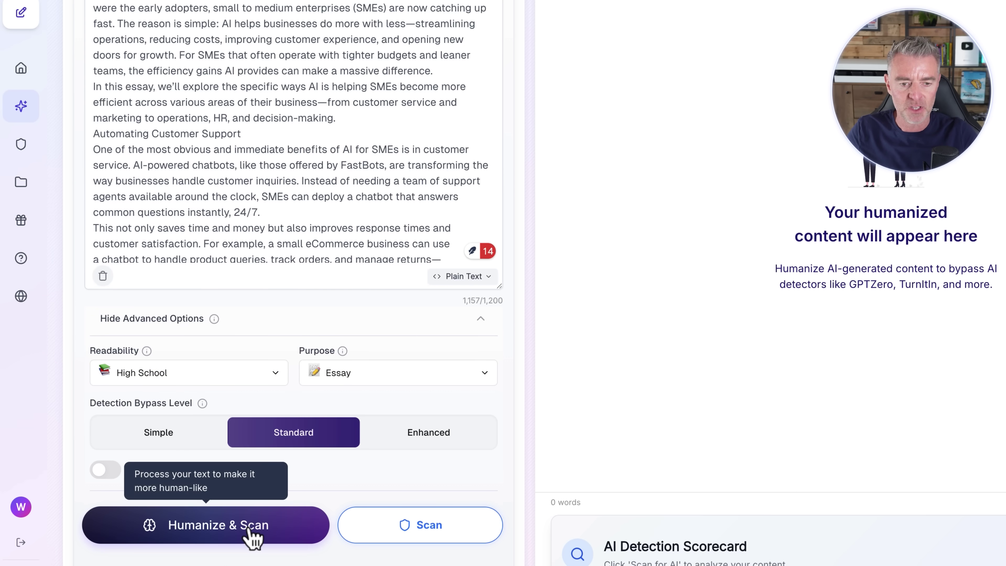
{"action": "left_click", "coordinate": [205, 523]}
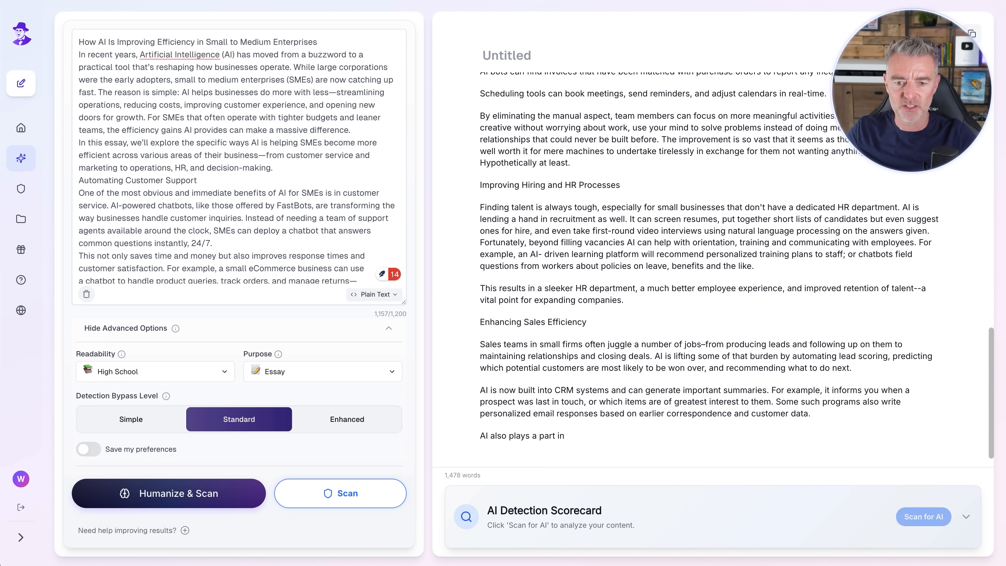
Review the rewritten 1,478-word humanized essay output.
{"action": "scroll", "scroll_direction": "down", "scroll_amount": 3}
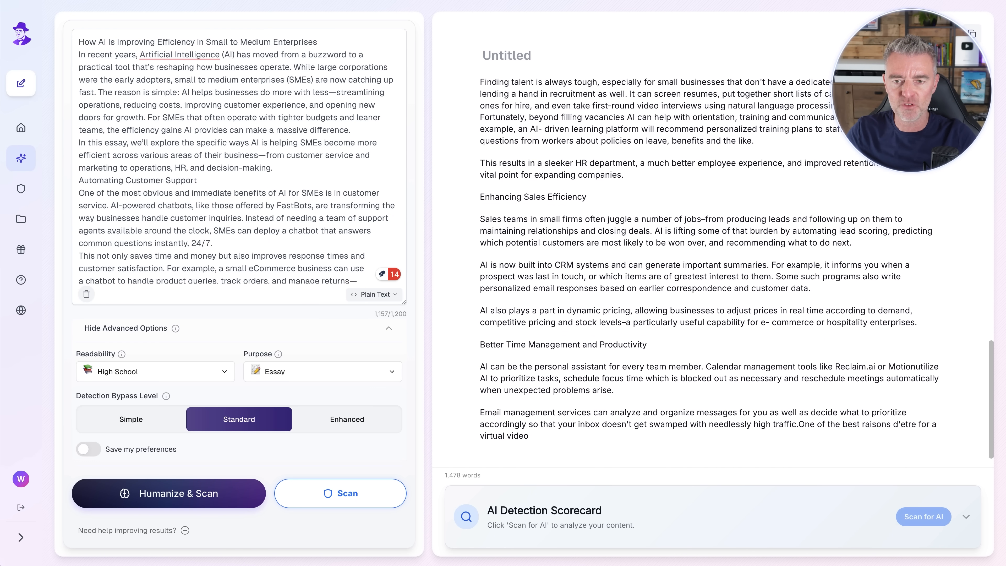
{"action": "scroll", "scroll_direction": "down", "scroll_amount": 3}
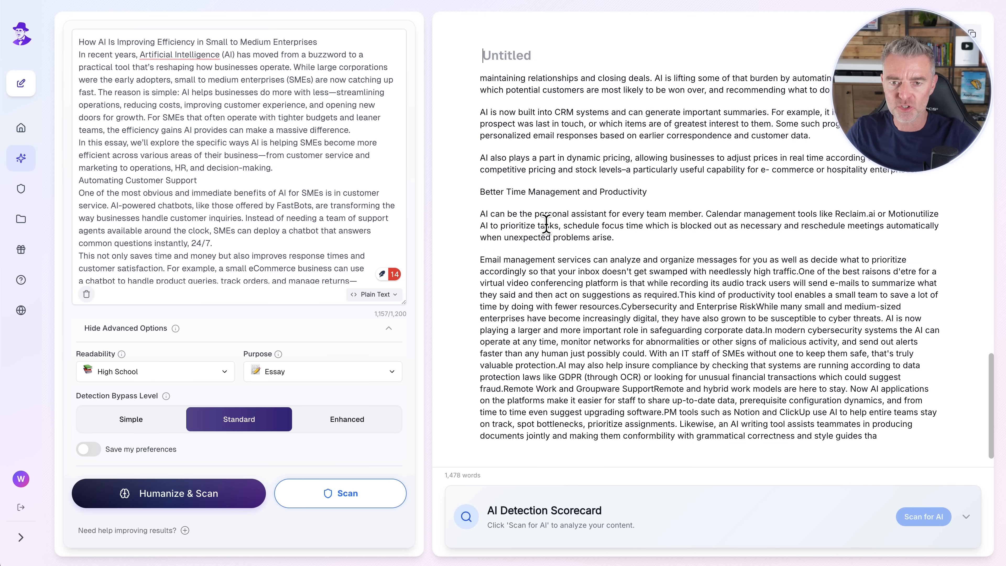
{"action": "scroll", "scroll_direction": "down", "scroll_amount": 3}
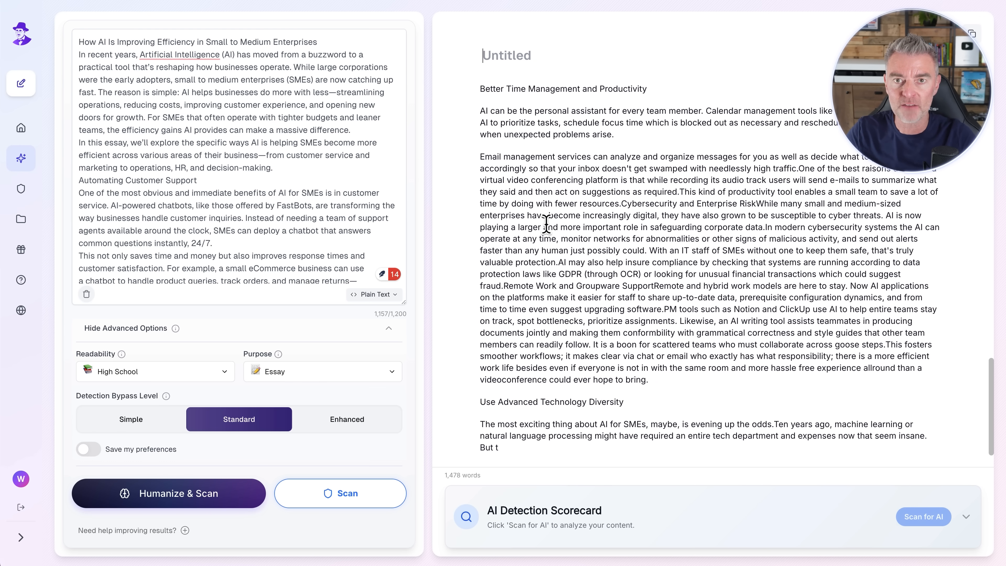
{"action": "left_click", "coordinate": [168, 493]}
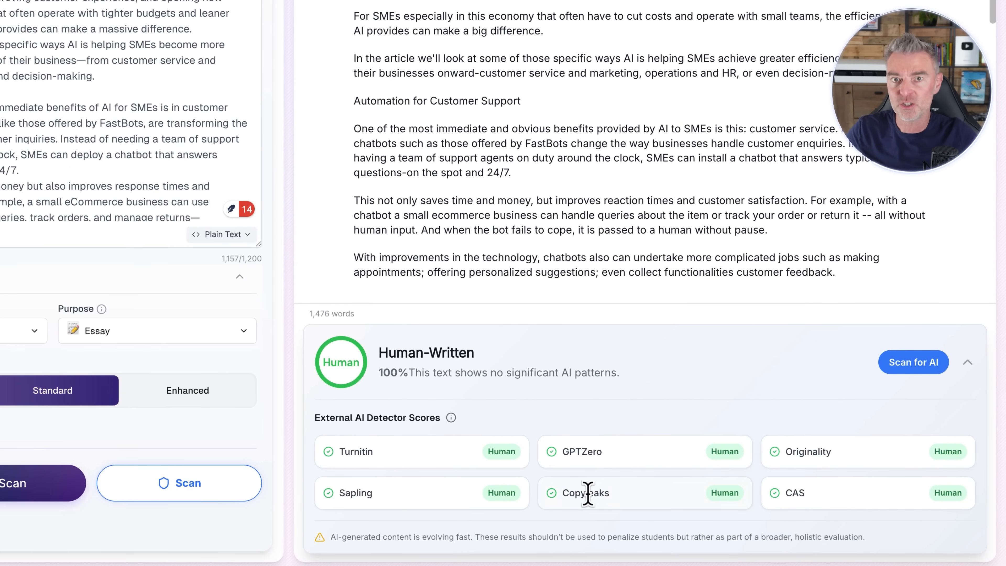
{"action": "mouse_move", "coordinate": [549, 457]}
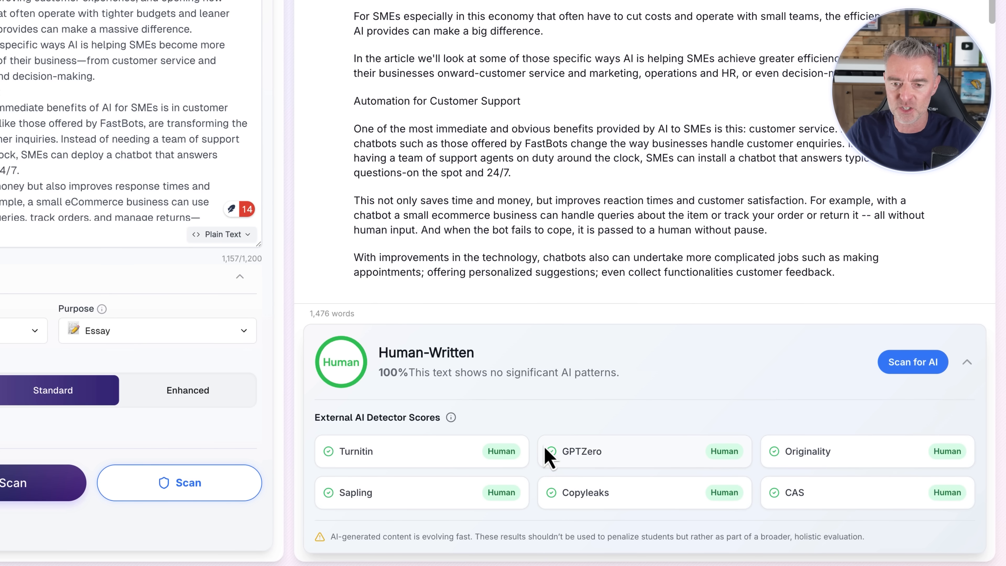
Scan the humanized essay, getting 100% Human-Written from every external detector.
{"action": "left_click", "coordinate": [239, 276]}
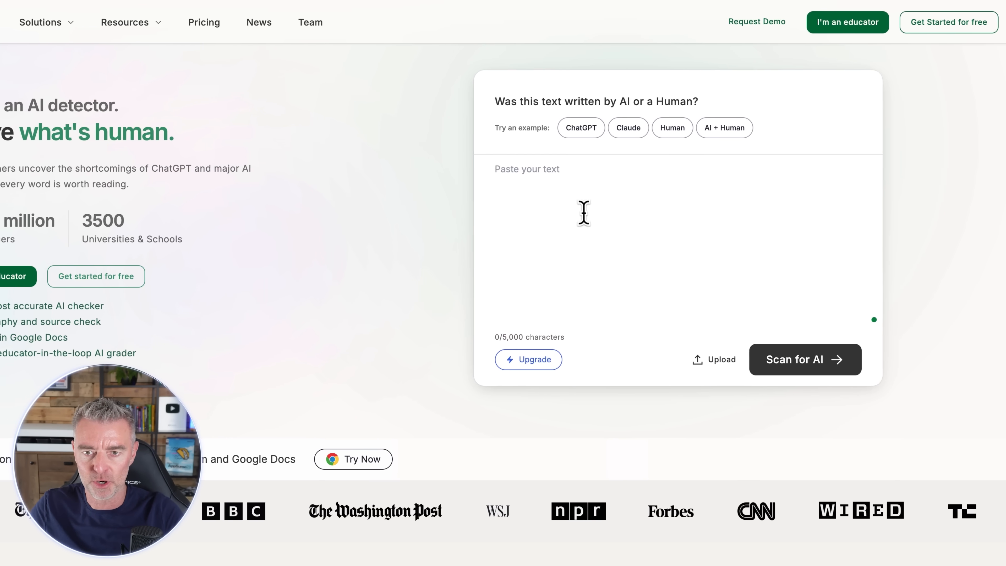
Paste the humanized essay into GPTZero and run a basic AI scan.
{"action": "left_click", "coordinate": [803, 360]}
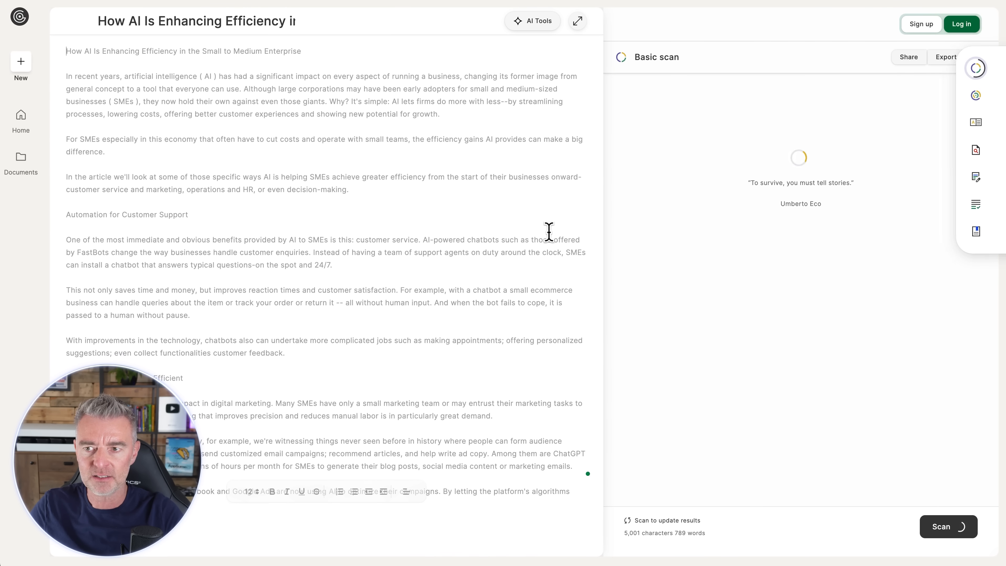
{"action": "left_click", "coordinate": [948, 526]}
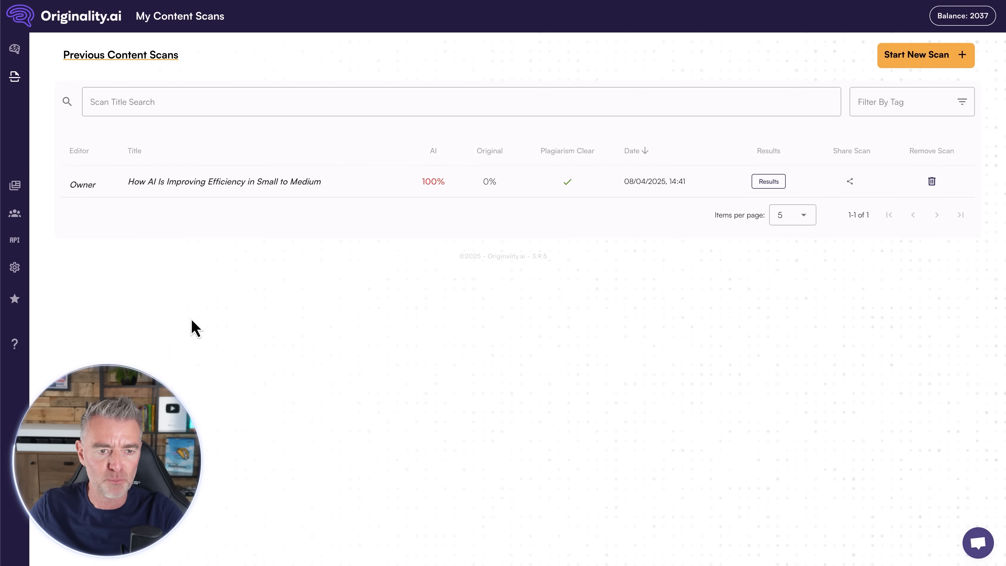
{"action": "mouse_move", "coordinate": [945, 80]}
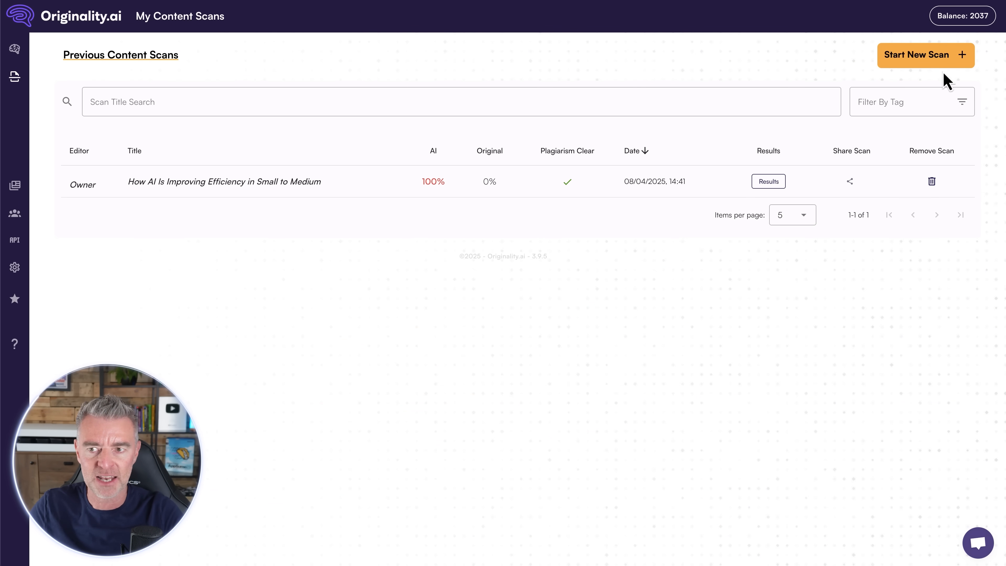
Start a new Originality.ai scan of the humanized essay, returning Likely Original at 100% confidence.
{"action": "left_click", "coordinate": [923, 54]}
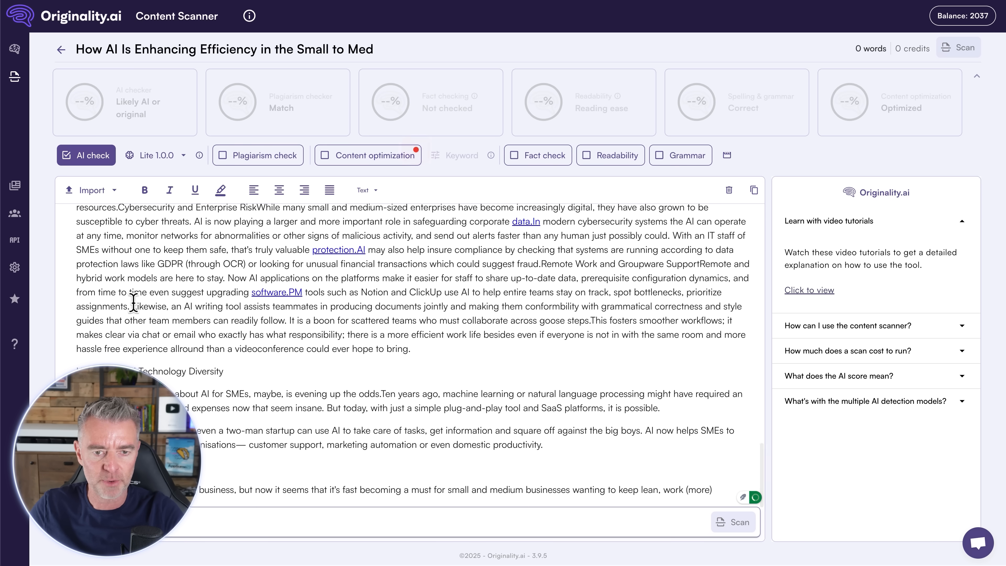
{"action": "left_click", "coordinate": [732, 520]}
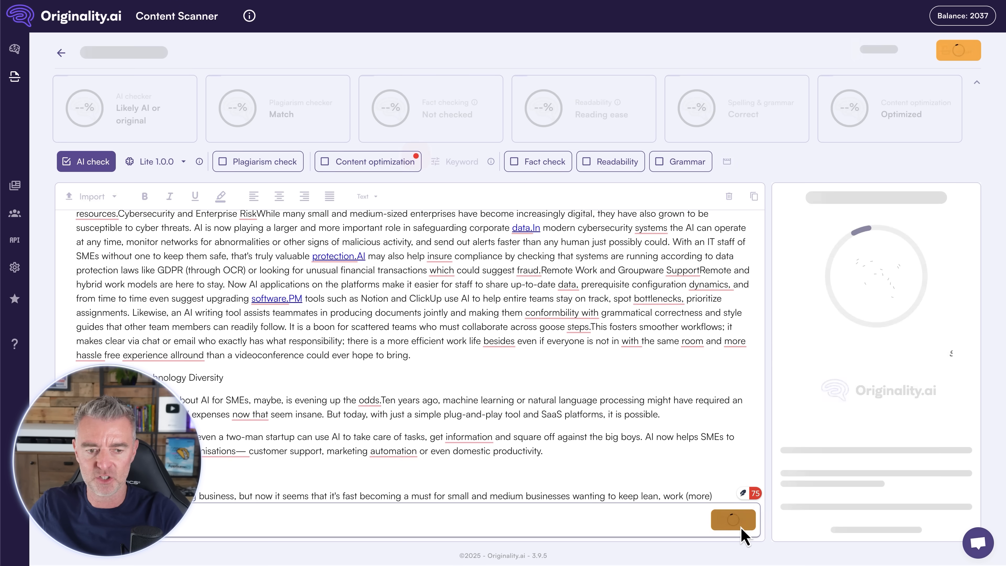
{"action": "left_click", "coordinate": [732, 518]}
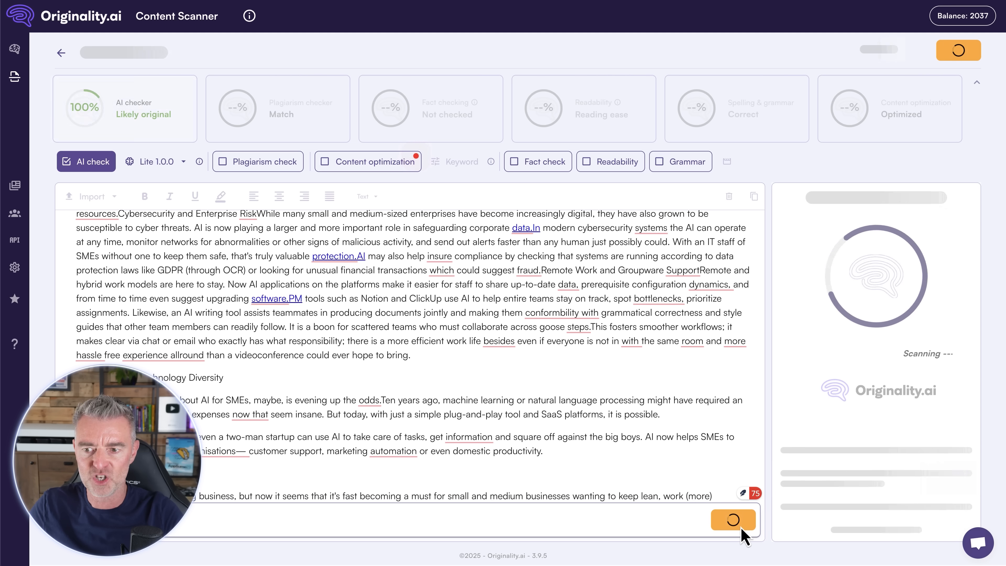
{"action": "left_click", "coordinate": [734, 520]}
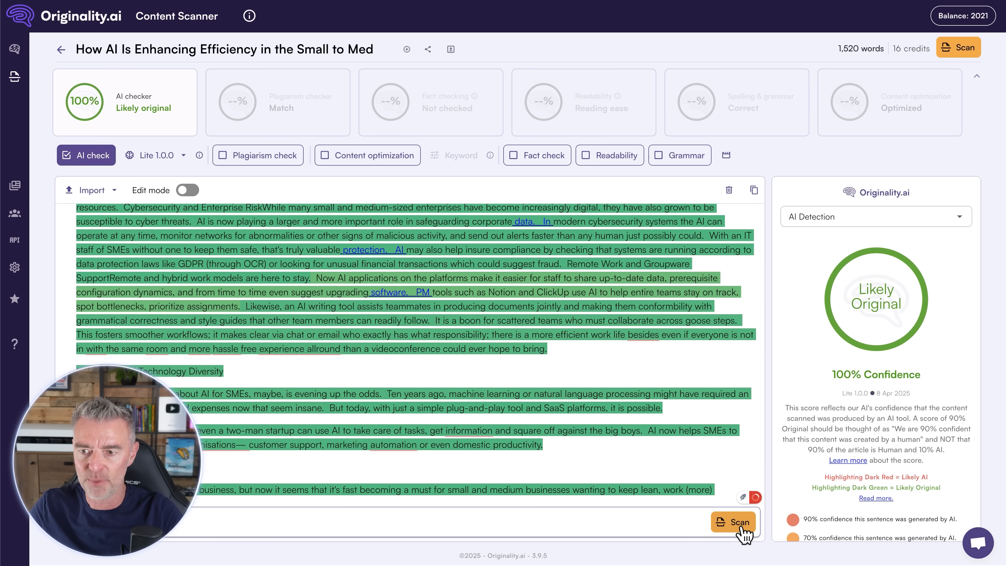
{"action": "mouse_move", "coordinate": [849, 371]}
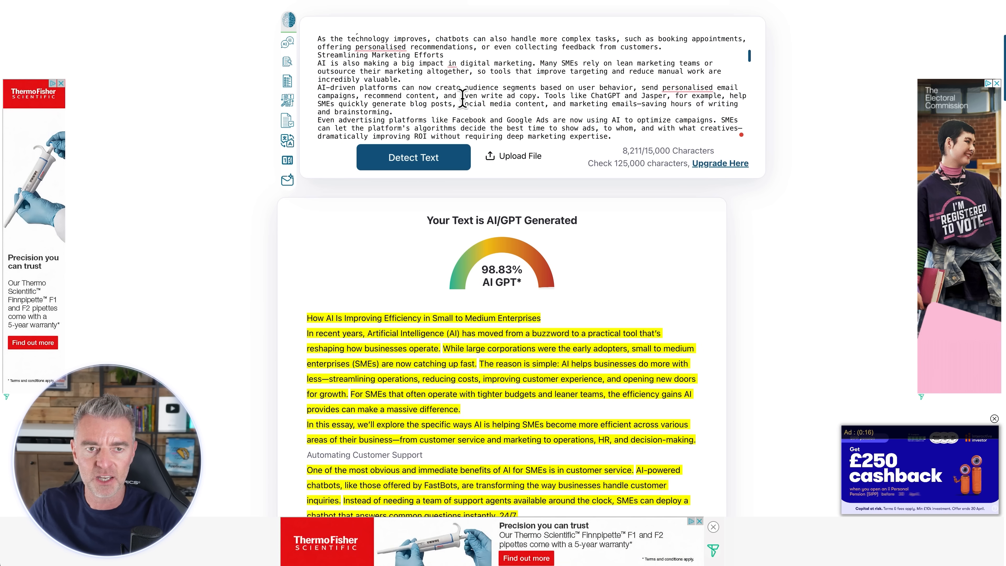
Run ZeroGPT's Detect Text on the pasted 9,673-character humanized essay.
{"action": "scroll", "scroll_direction": "up", "scroll_amount": 3}
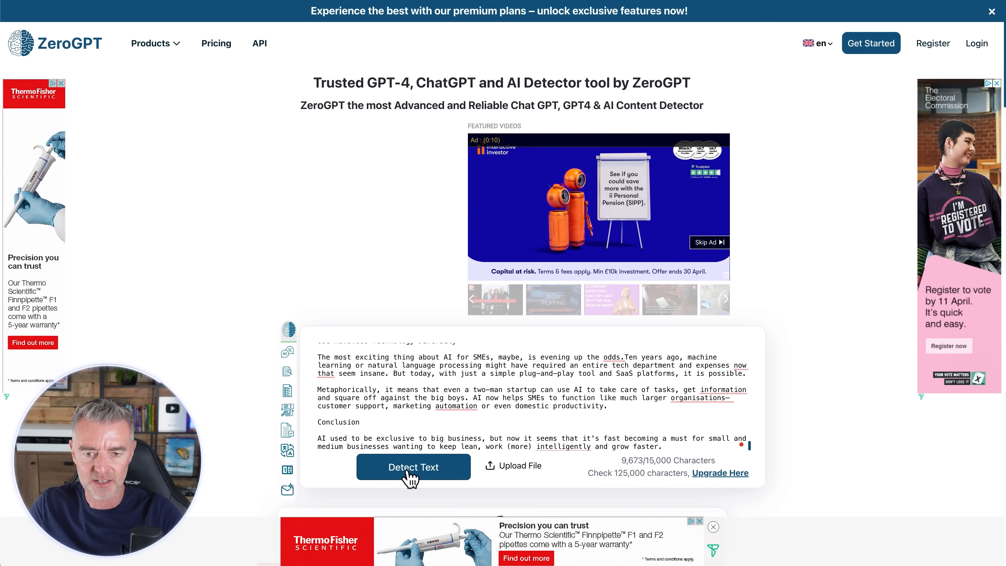
{"action": "left_click", "coordinate": [413, 466]}
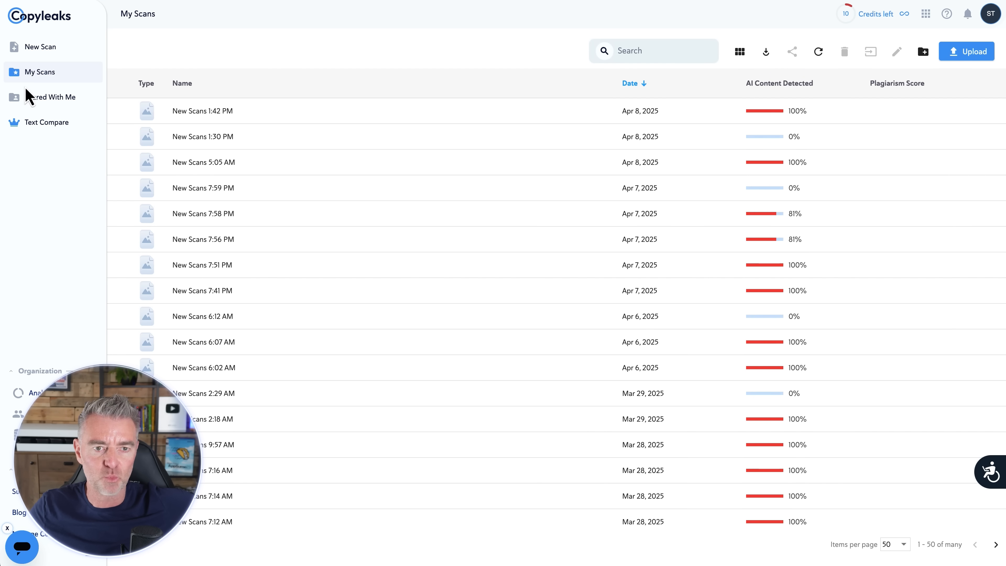
{"action": "mouse_move", "coordinate": [80, 41]}
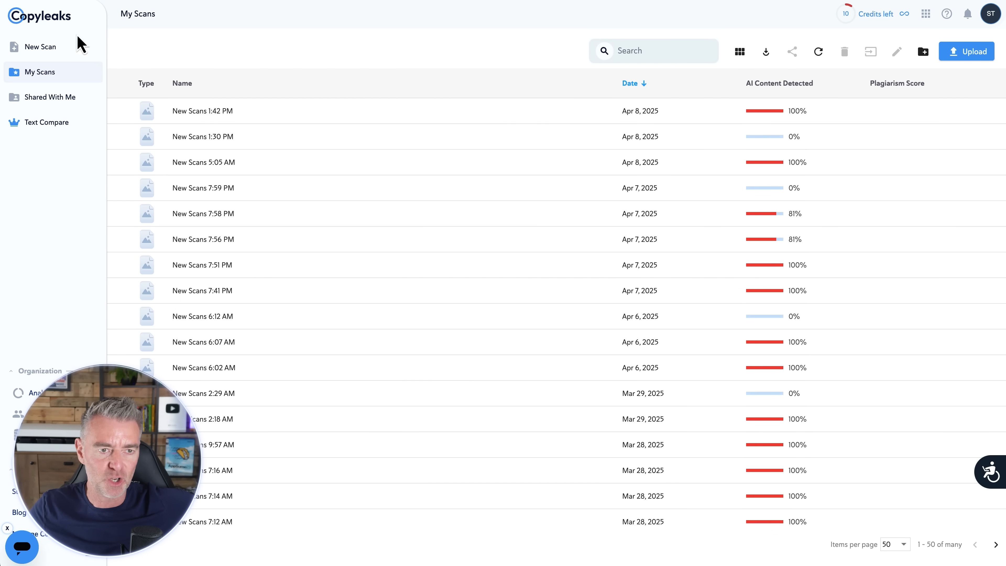
Start a new Copyleaks text scan of the humanized essay with AI detection on.
{"action": "left_click", "coordinate": [40, 46]}
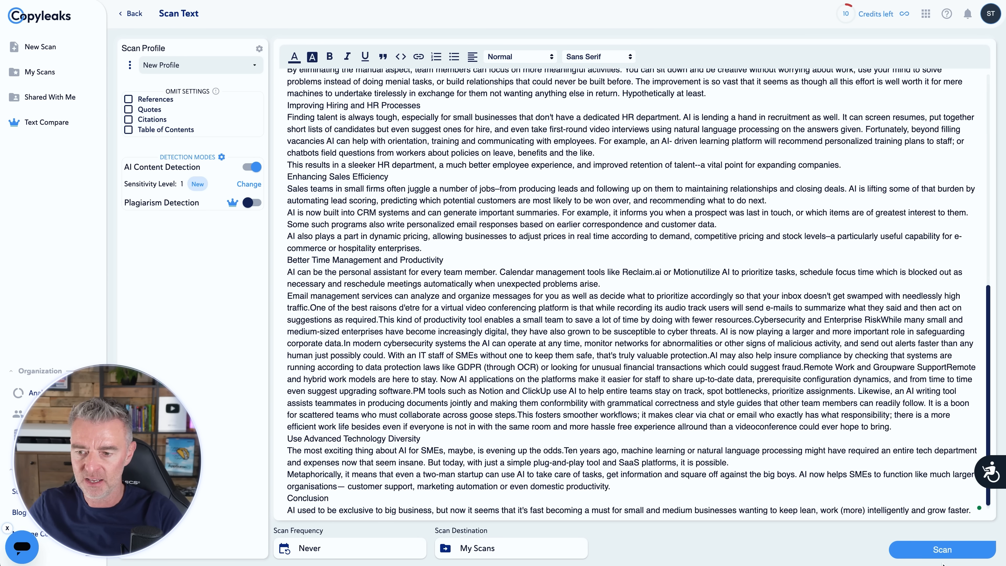
{"action": "left_click", "coordinate": [941, 549]}
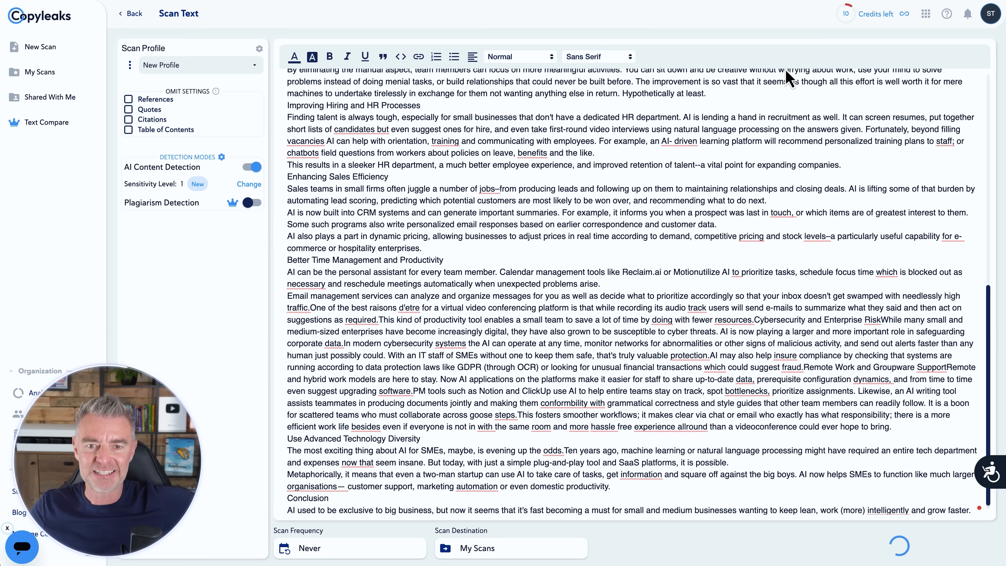
{"action": "mouse_move", "coordinate": [571, 258]}
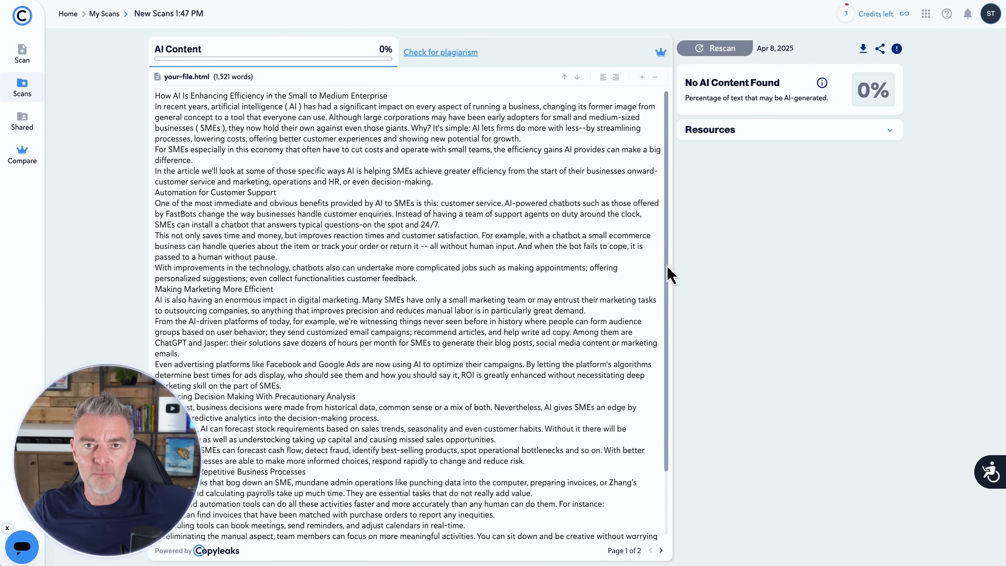
{"action": "mouse_move", "coordinate": [739, 194]}
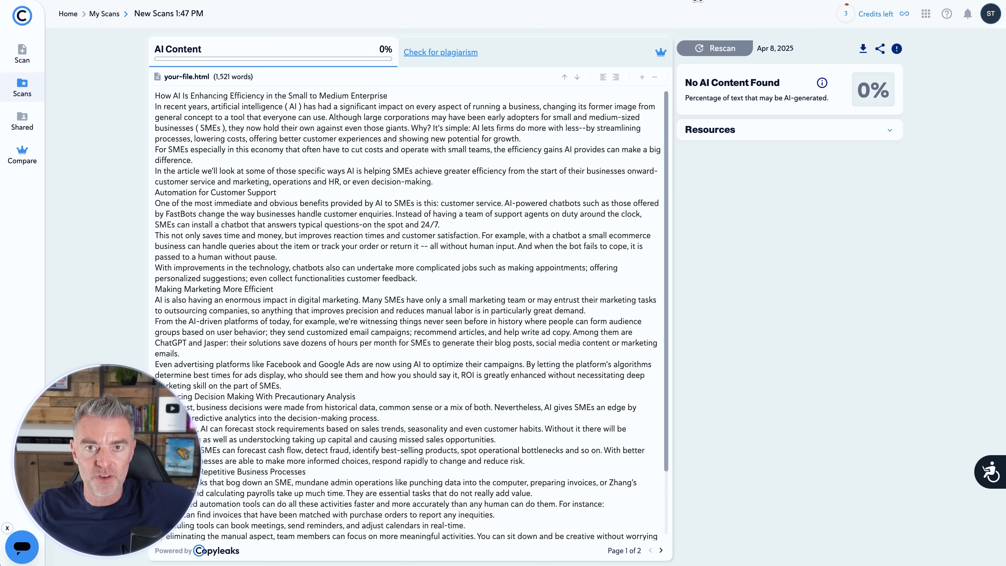
{"action": "mouse_move", "coordinate": [817, 14]}
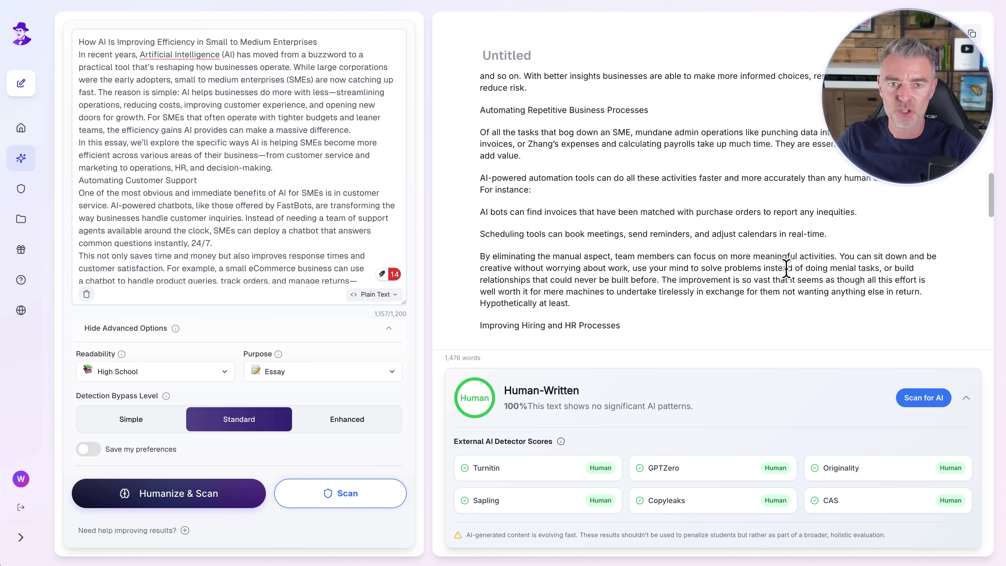
{"action": "mouse_move", "coordinate": [21, 158]}
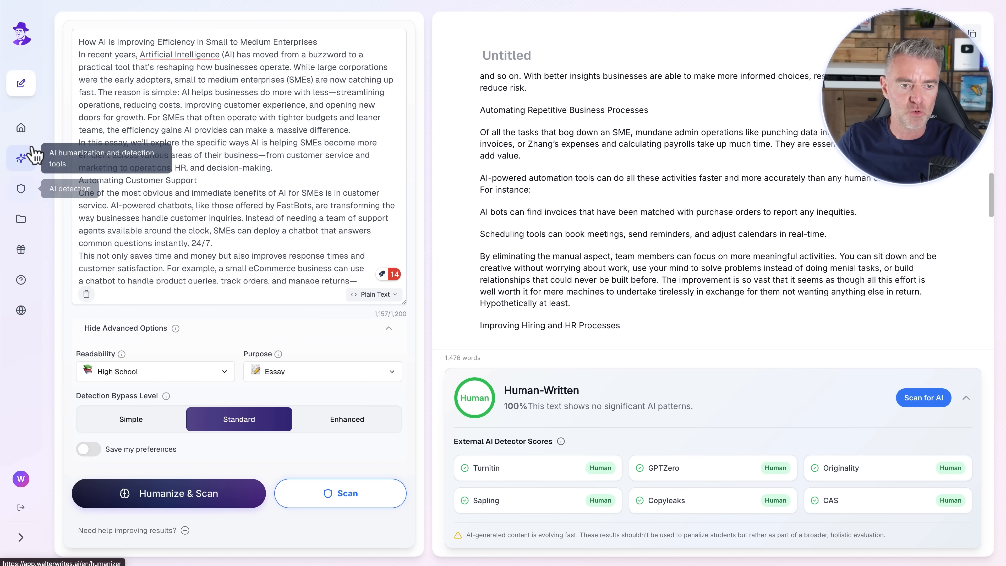
Go to the Walter home dashboard and list saved documents, showing Untitled(1).
{"action": "left_click", "coordinate": [21, 128]}
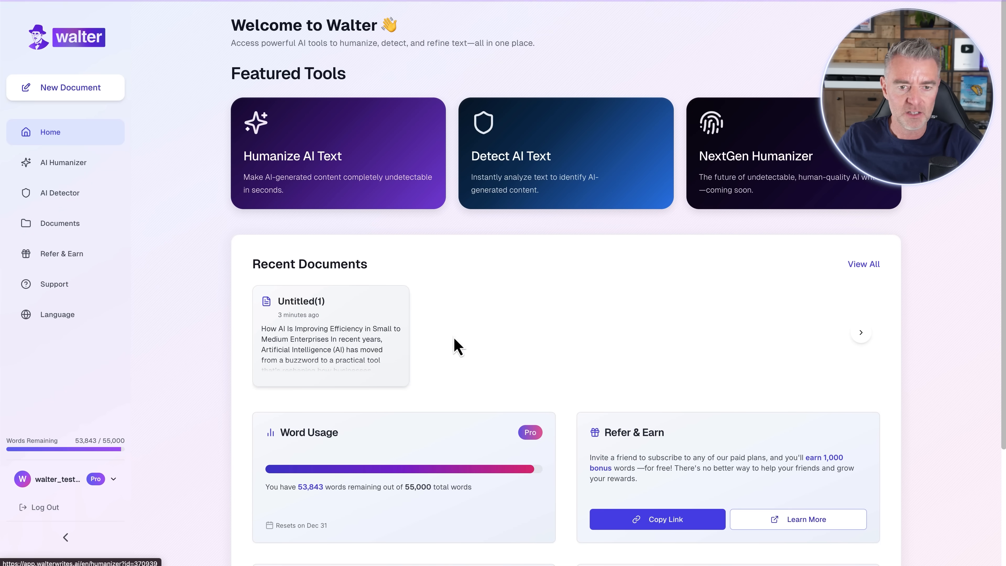
{"action": "scroll", "scroll_direction": "down", "scroll_amount": 3}
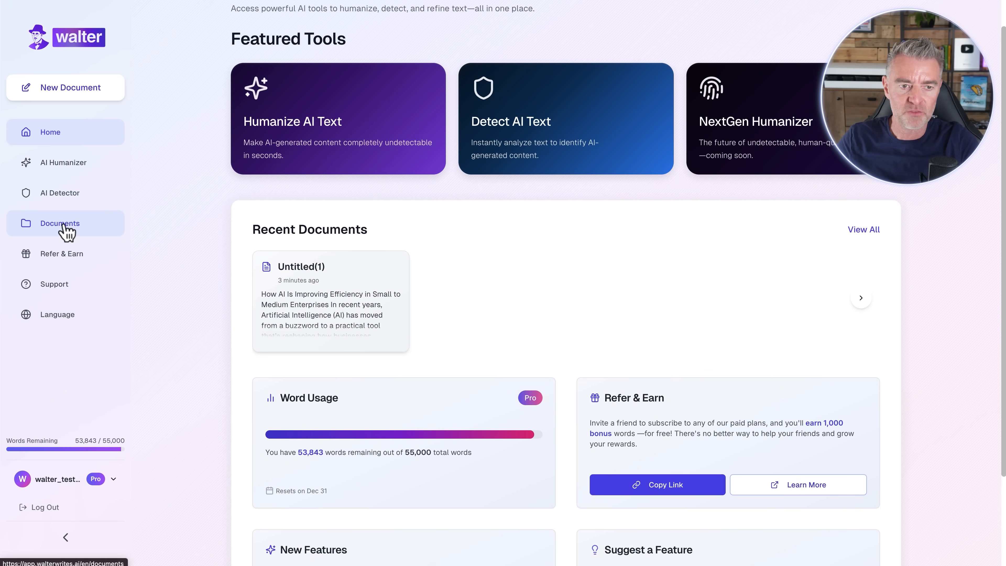
{"action": "left_click", "coordinate": [59, 223]}
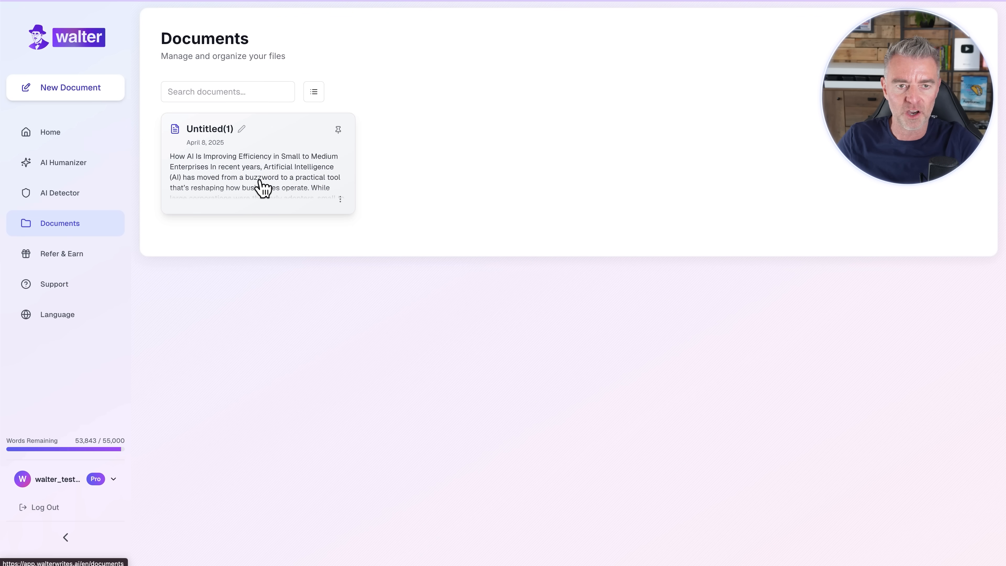
{"action": "mouse_move", "coordinate": [246, 191]}
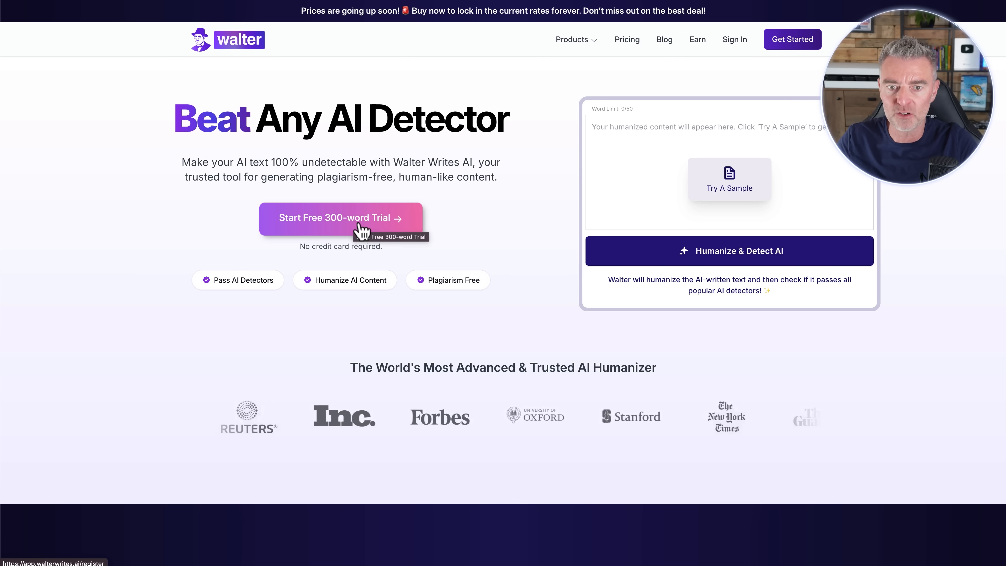
{"action": "mouse_move", "coordinate": [453, 265]}
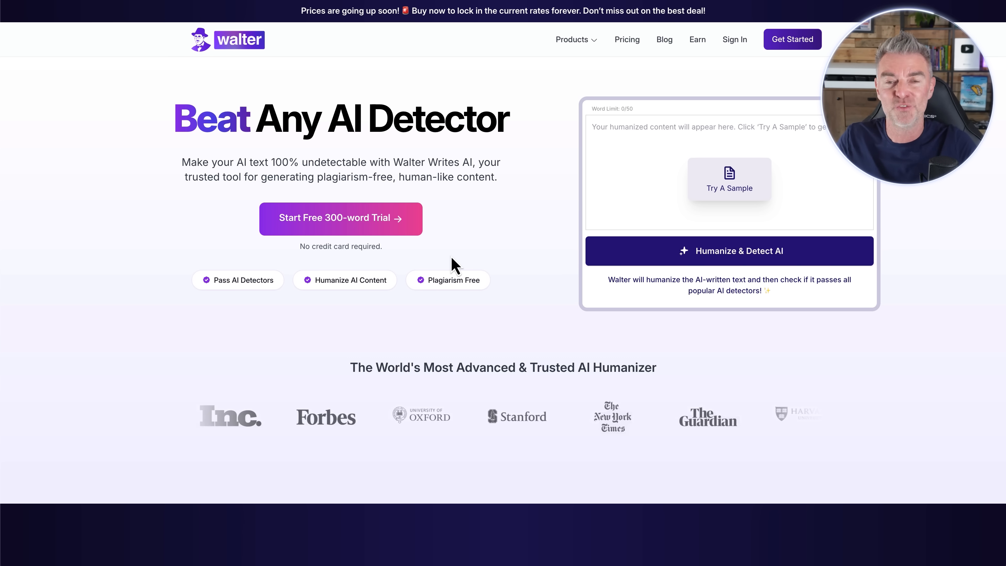
View yearly pricing plans: Starter $7, Unlimited $28 and Pro $11 per month.
{"action": "left_click", "coordinate": [626, 39]}
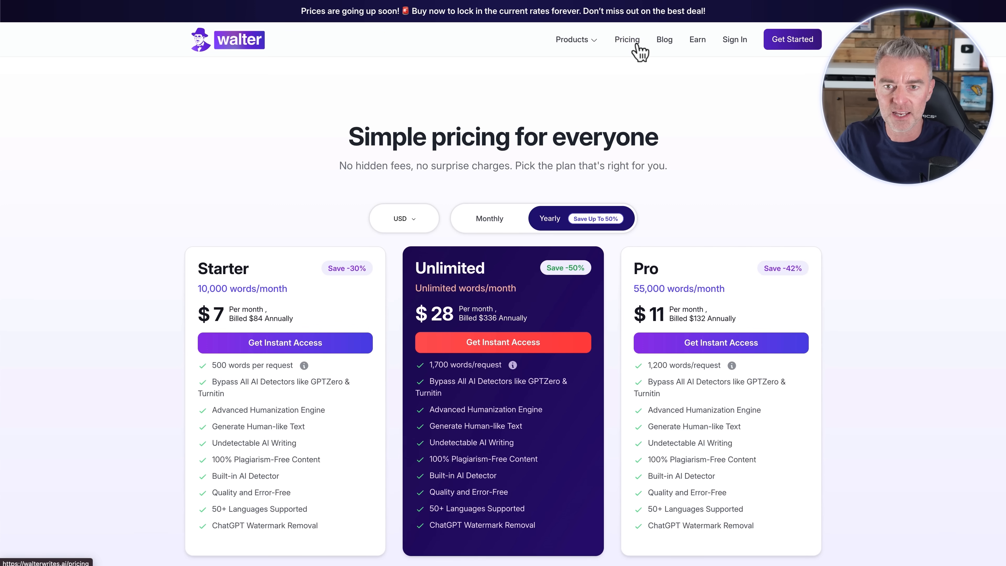
{"action": "mouse_move", "coordinate": [600, 335]}
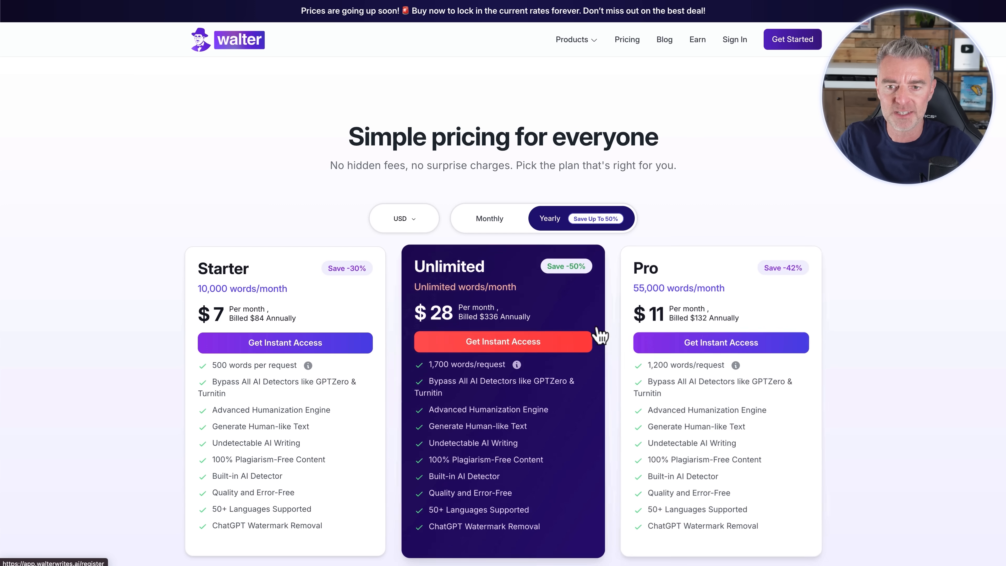
{"action": "scroll", "scroll_direction": "down", "scroll_amount": 3}
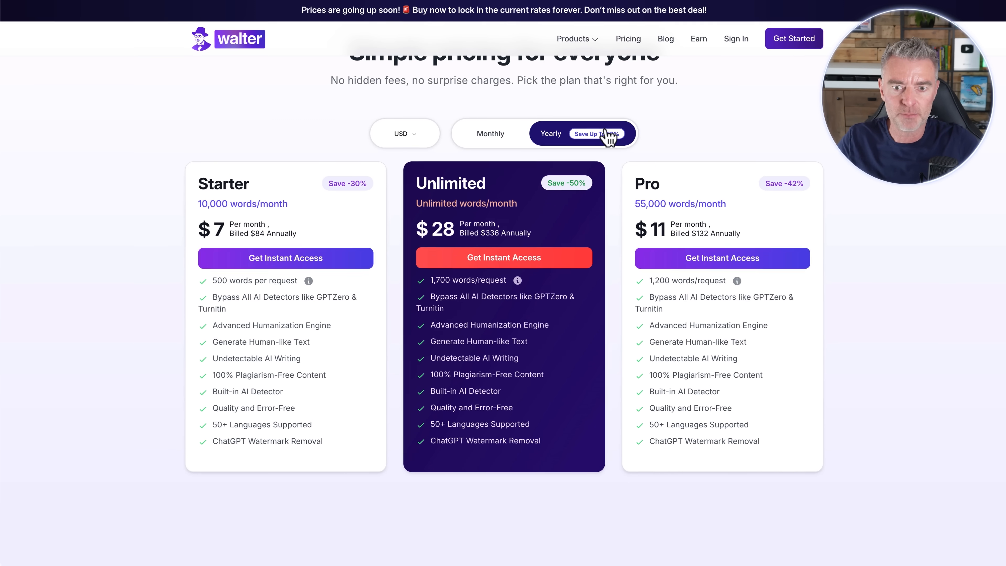
{"action": "scroll", "scroll_direction": "down", "scroll_amount": 3}
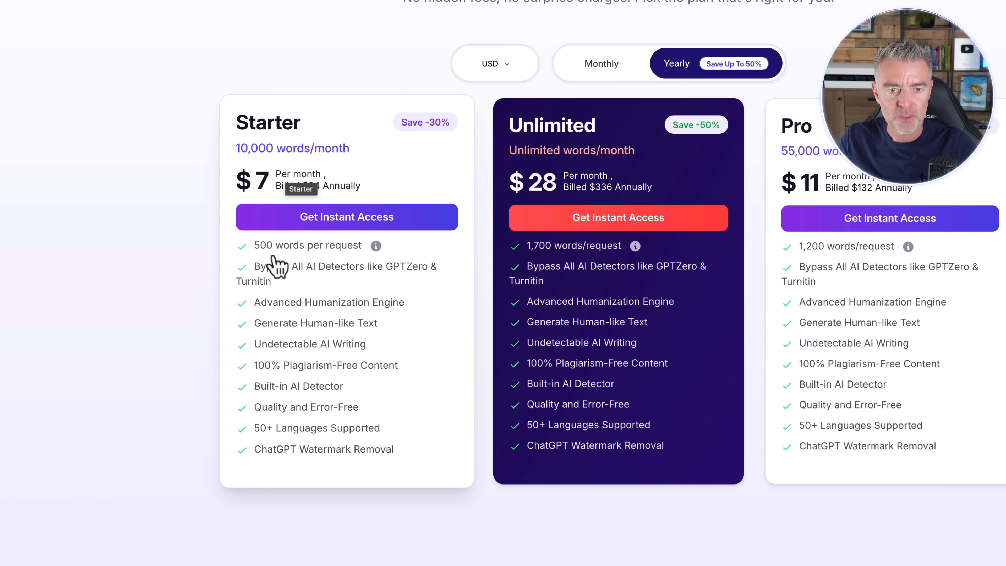
{"action": "mouse_move", "coordinate": [269, 195]}
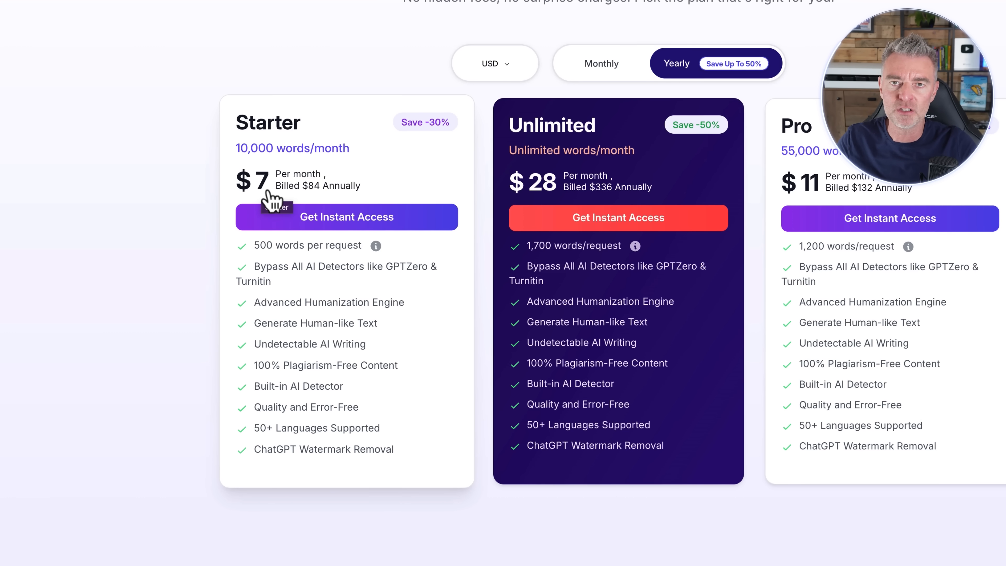
{"action": "mouse_move", "coordinate": [331, 206]}
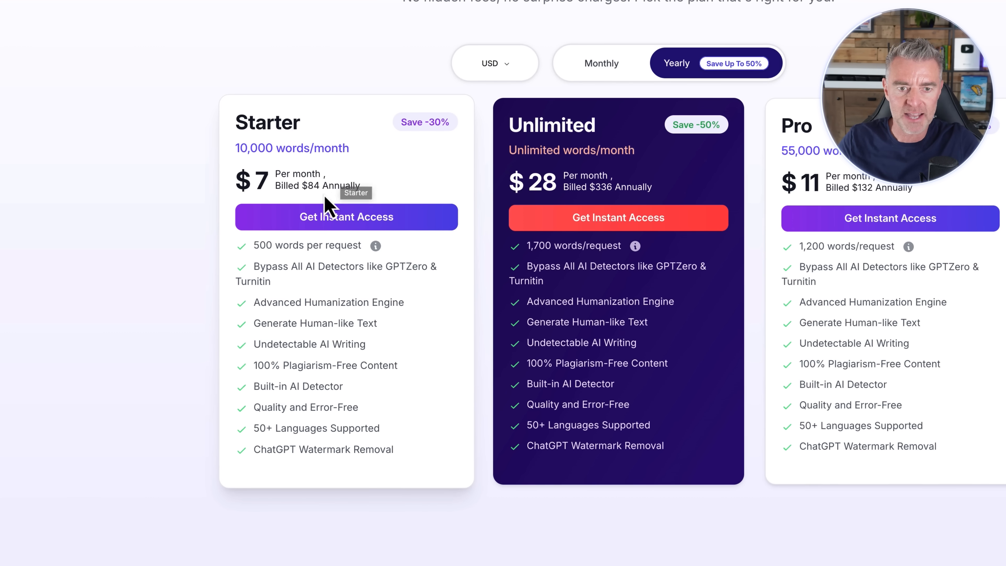
{"action": "mouse_move", "coordinate": [393, 509]}
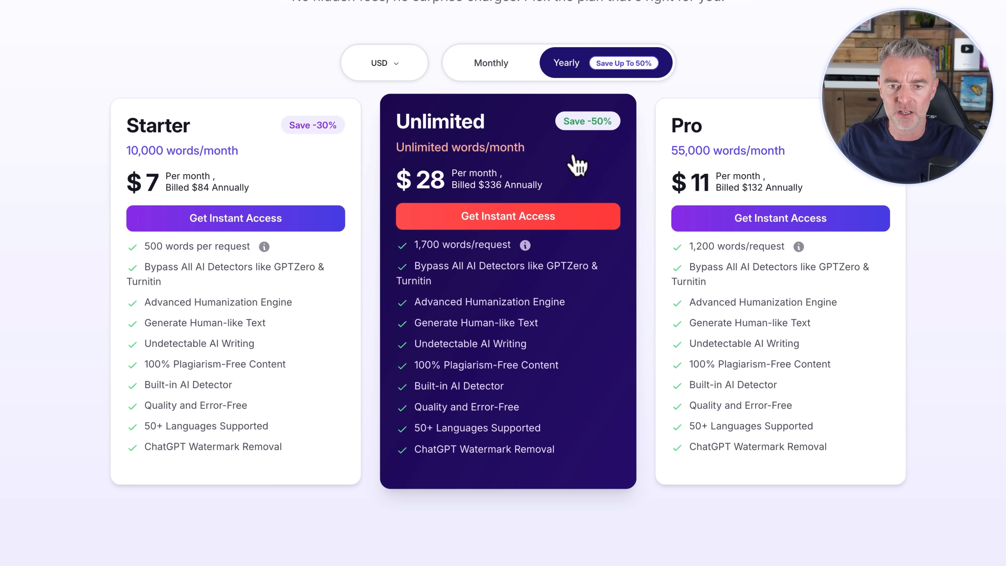
{"action": "mouse_move", "coordinate": [433, 196]}
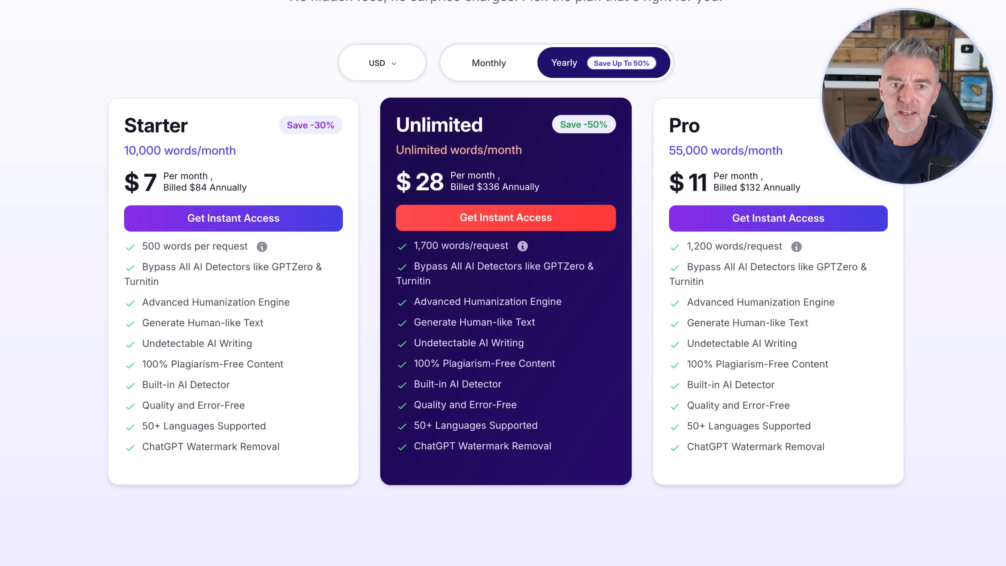
{"action": "scroll", "scroll_direction": "up", "scroll_amount": 3}
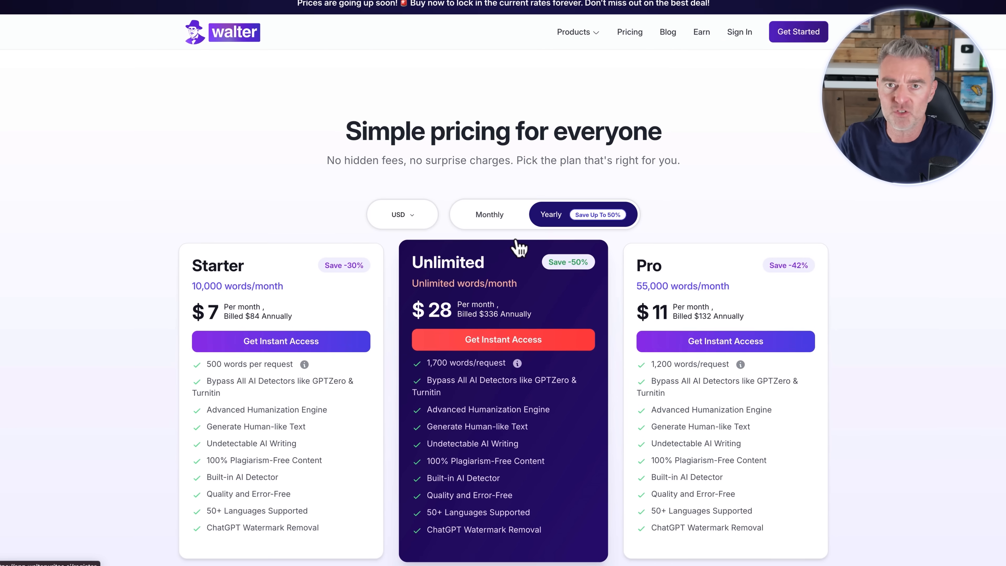
{"action": "scroll", "scroll_direction": "down", "scroll_amount": 3}
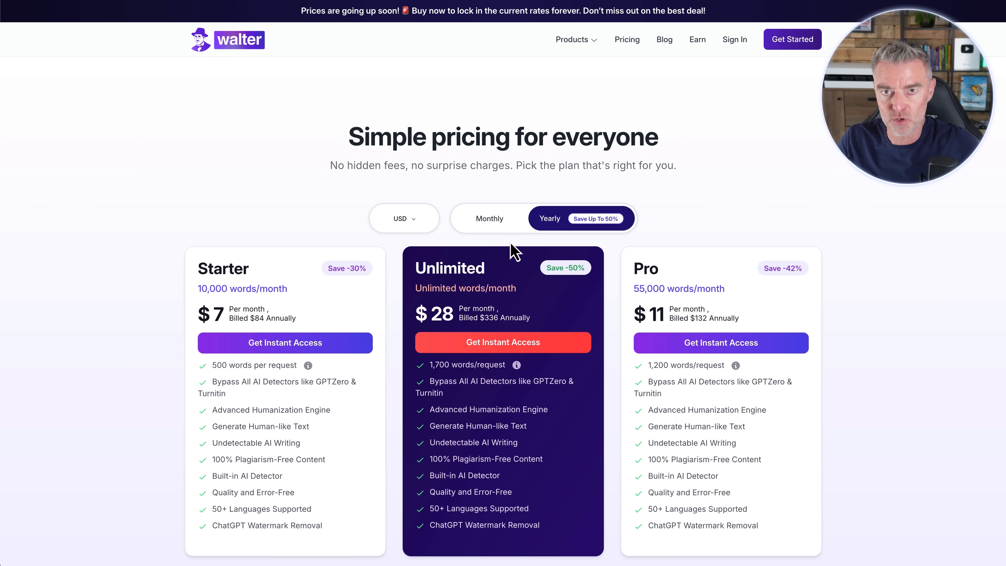
{"action": "mouse_move", "coordinate": [446, 191]}
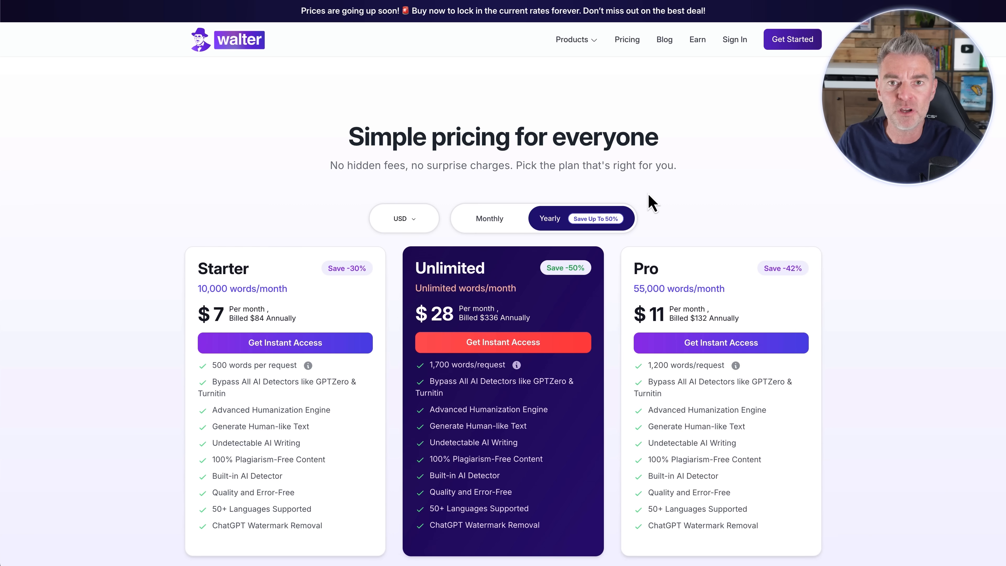
{"action": "mouse_move", "coordinate": [606, 129]}
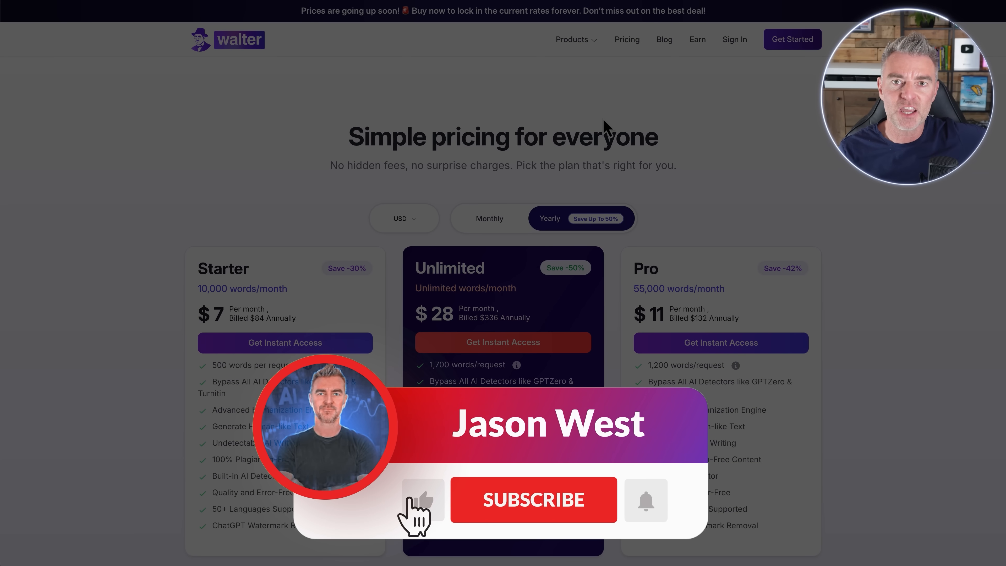
{"action": "left_click", "coordinate": [532, 500]}
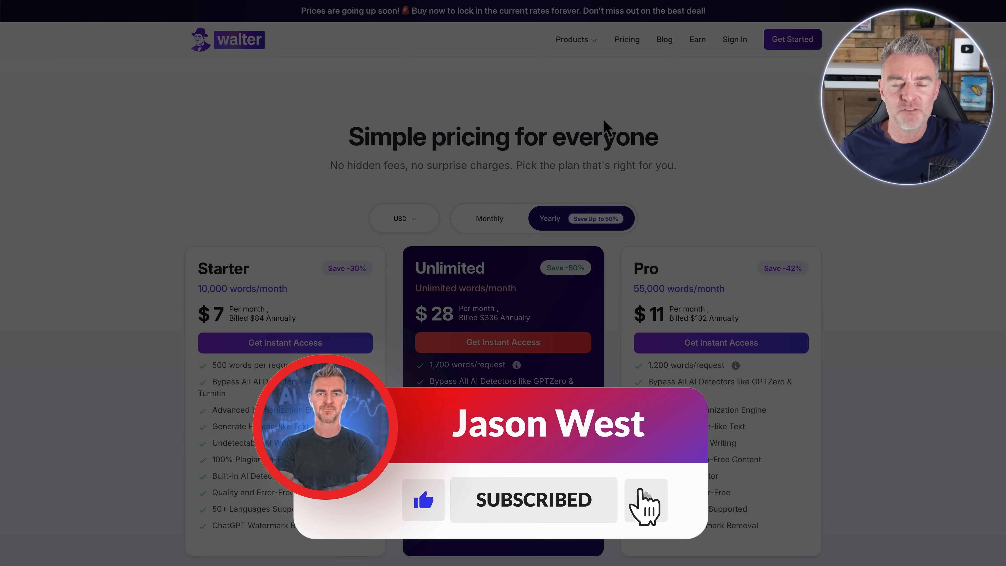